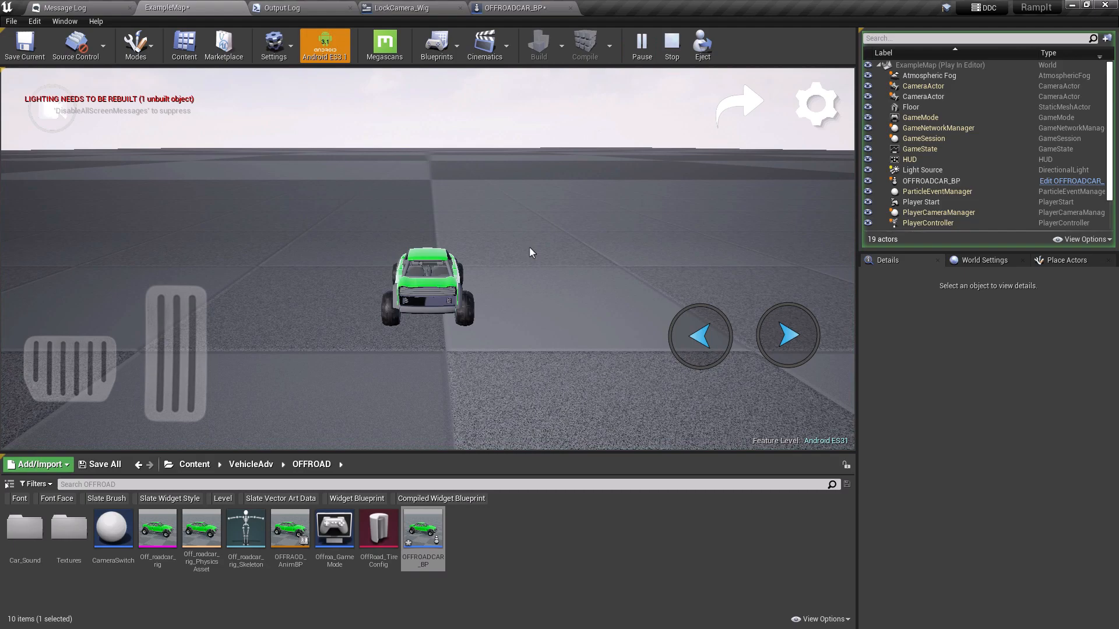
{"action": "mouse_move", "coordinate": [601, 188]}
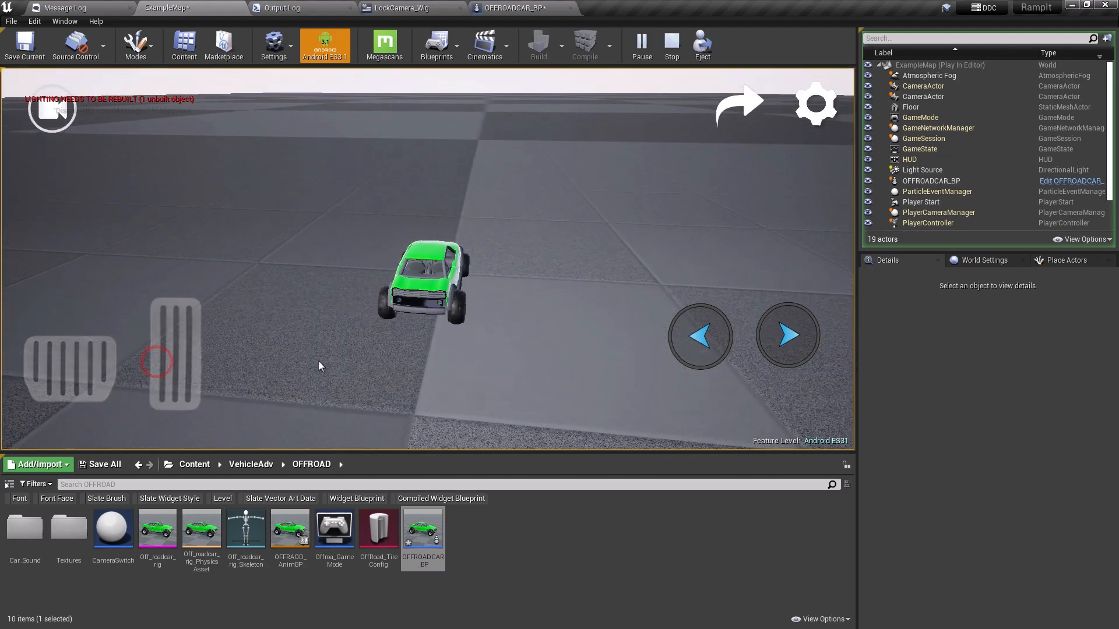
Drive the off-road car forward in the play session using the on-screen gas pedal
{"action": "left_click", "coordinate": [700, 335]}
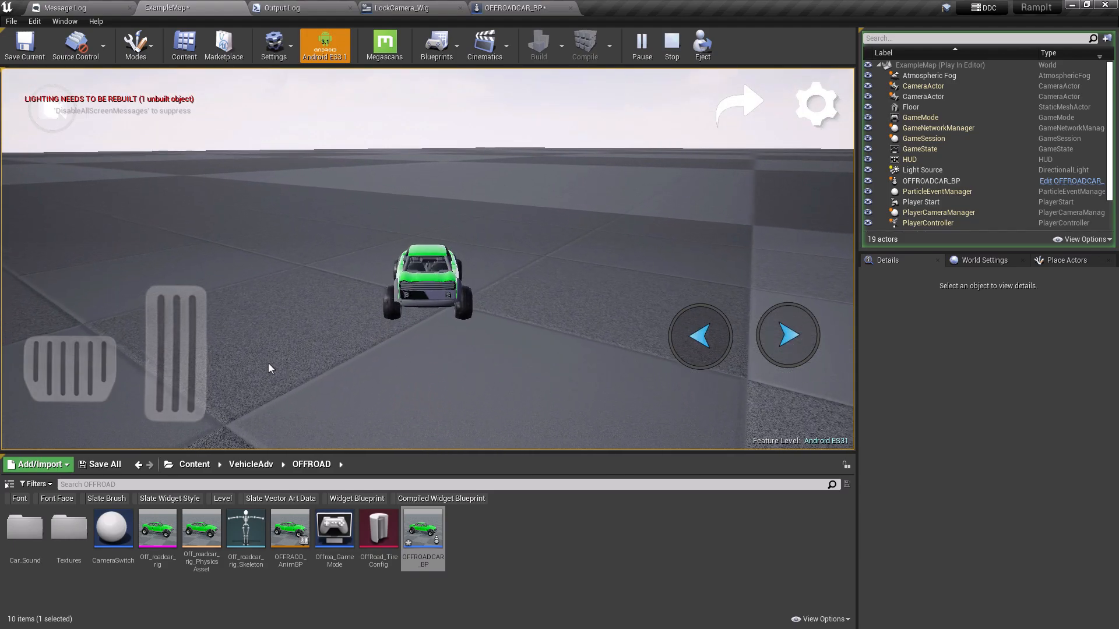
{"action": "left_click", "coordinate": [186, 337]}
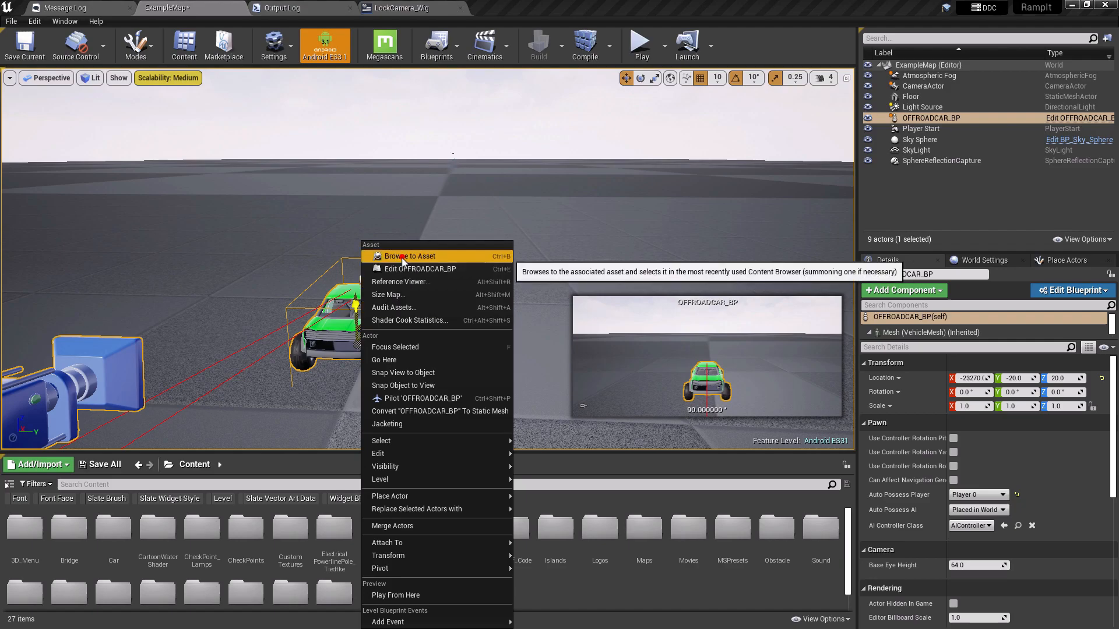
Browse to the OFFROADCAR_BP asset and open it to review its camera-arm settings
{"action": "left_click", "coordinate": [409, 256]}
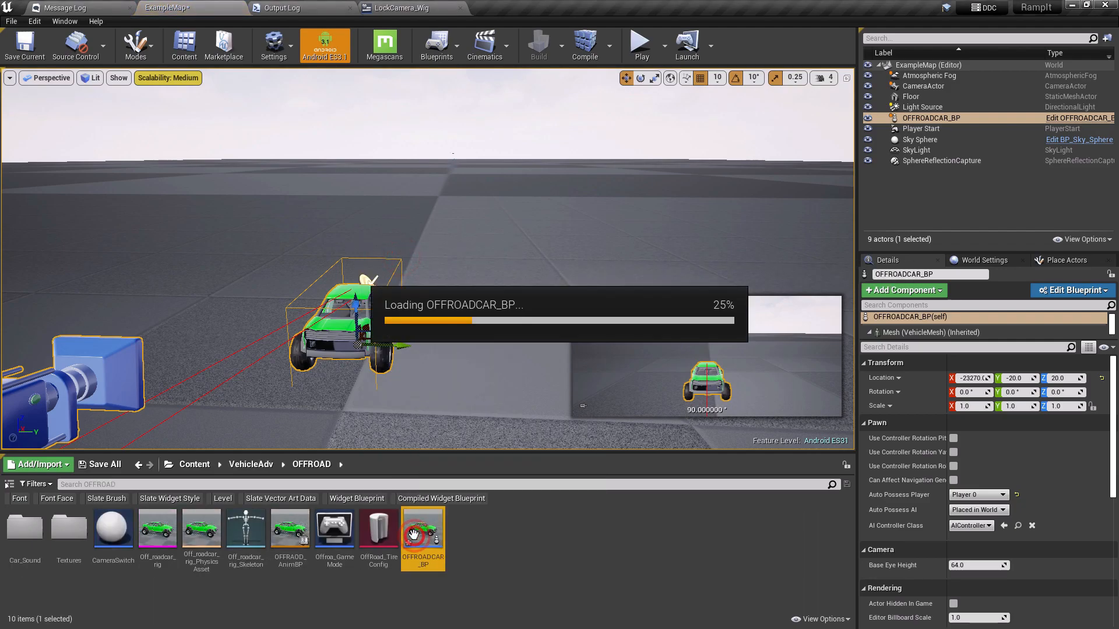
{"action": "double_click", "coordinate": [422, 537]}
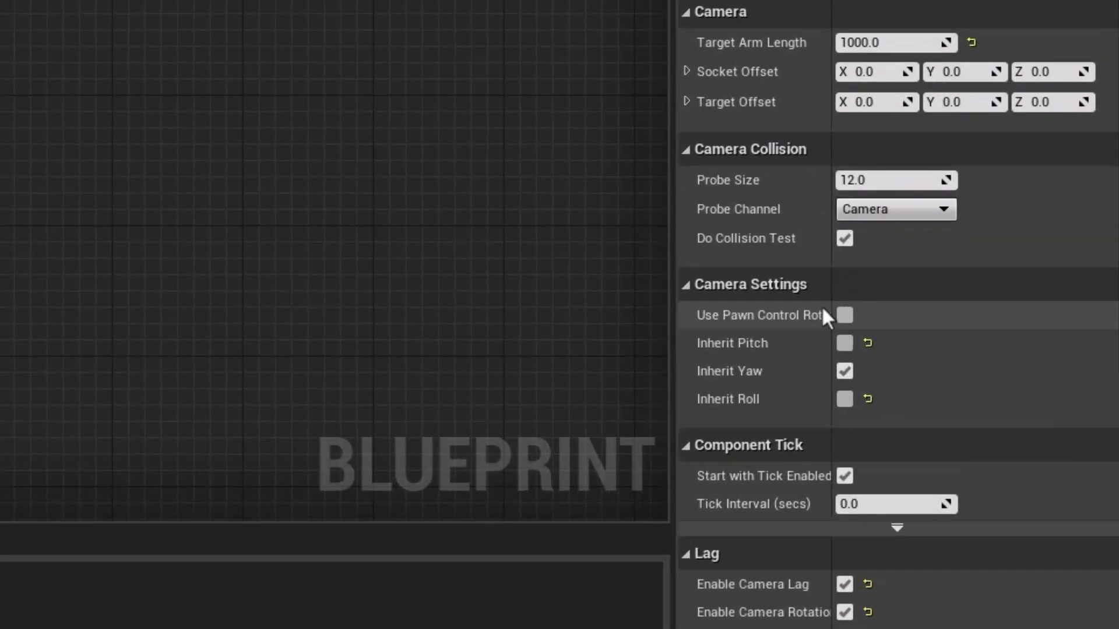
{"action": "left_click", "coordinate": [844, 315]}
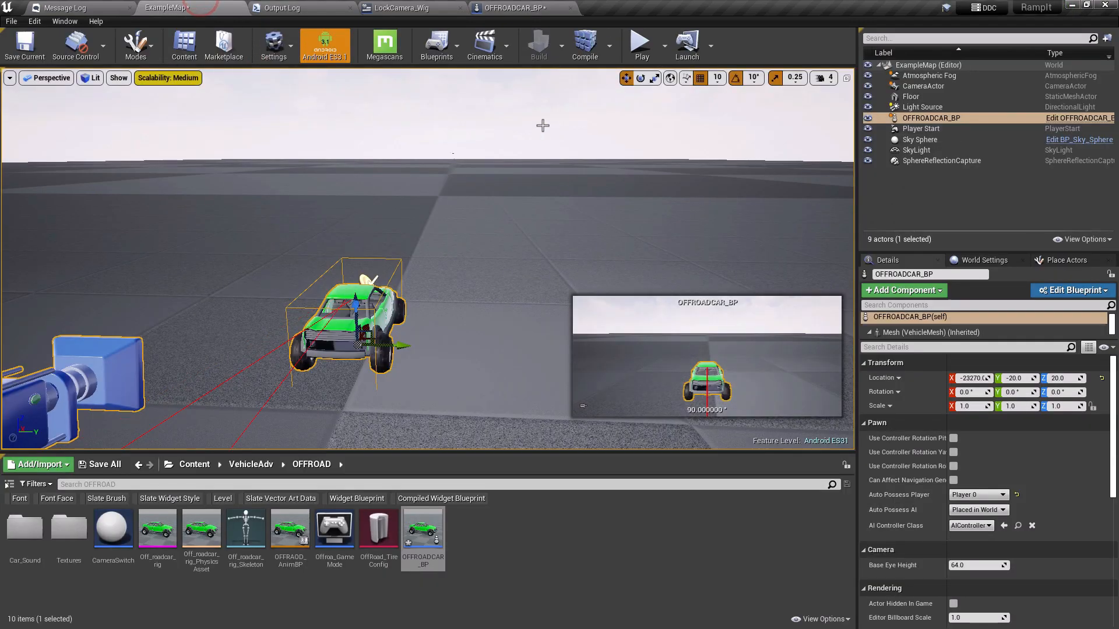
Enable the SpringArm's Inherit Pitch camera setting and start a play session
{"action": "left_click", "coordinate": [640, 41]}
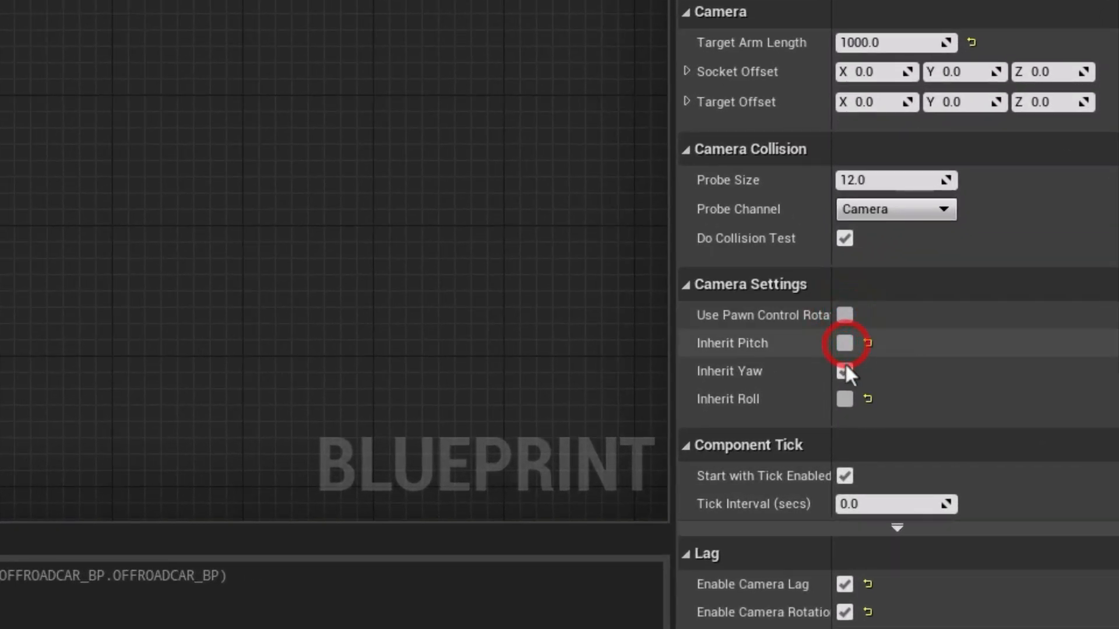
{"action": "left_click", "coordinate": [844, 371]}
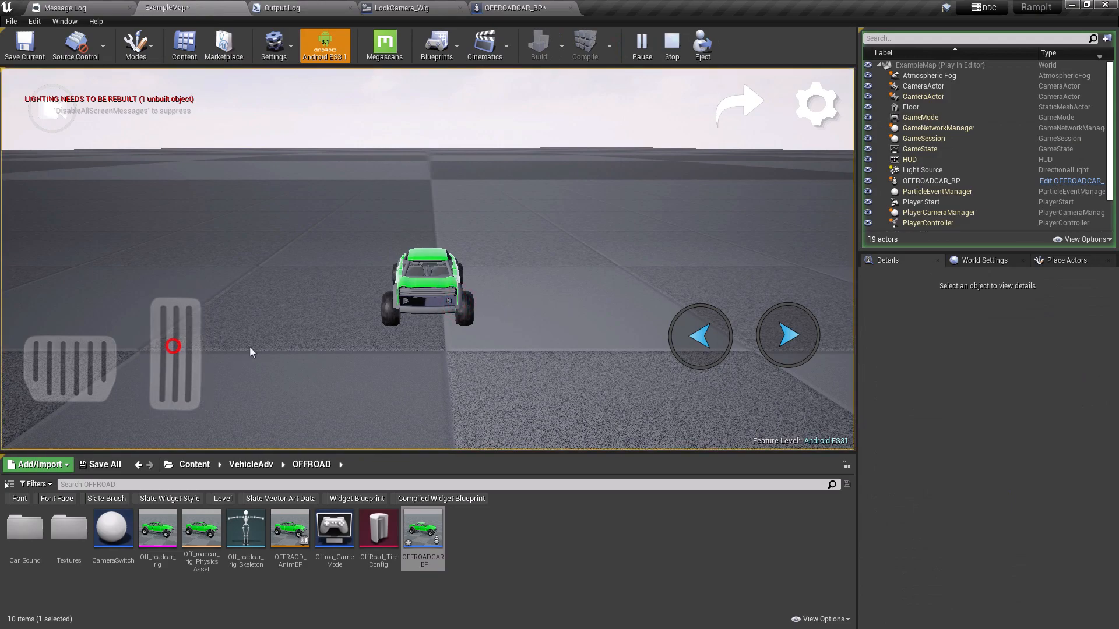
Accelerate and steer the car left in play mode before returning to the Event Graph
{"action": "left_click", "coordinate": [700, 336]}
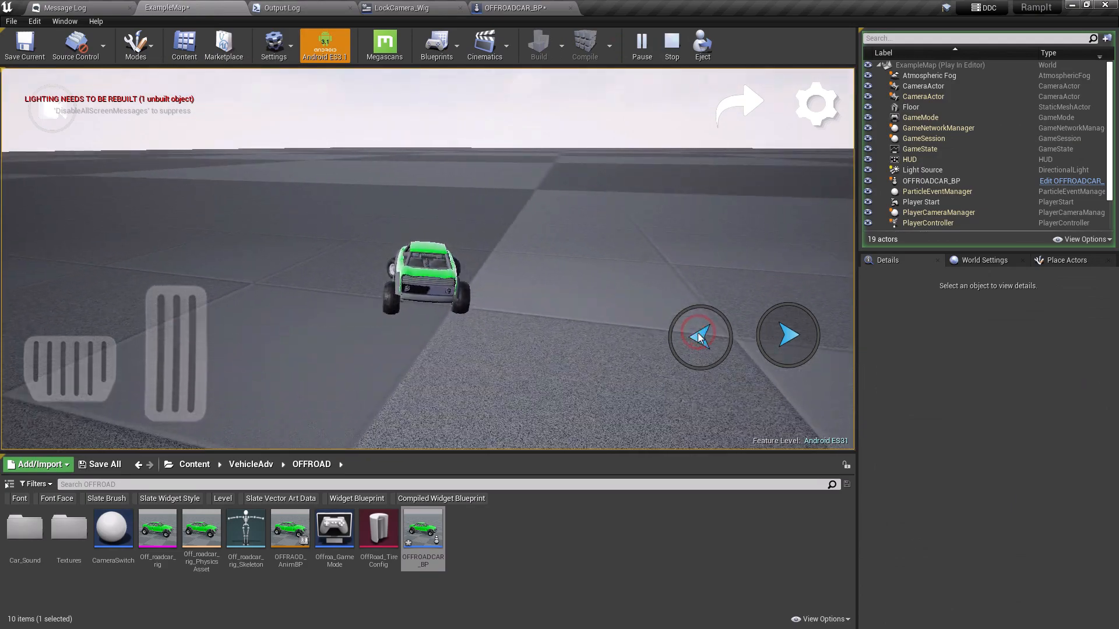
{"action": "left_click", "coordinate": [671, 41]}
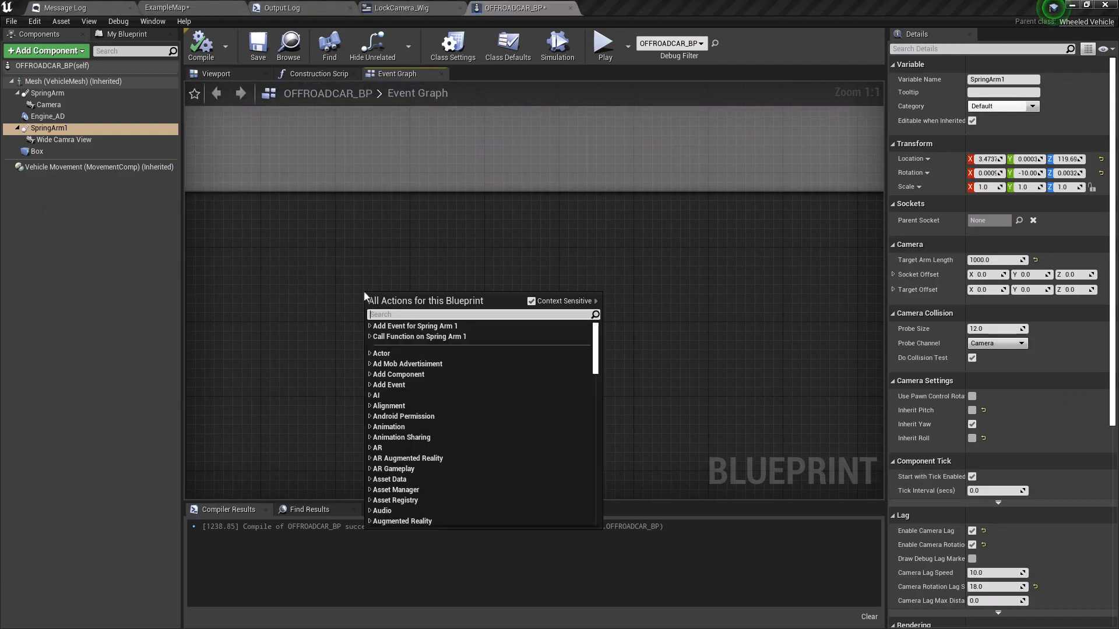
Add a Free Camera custom event and a Spring Arm 1 setter enabling Inherit Yaw
{"action": "left_click", "coordinate": [365, 297]}
{"action": "type", "text": "Free Camera"}
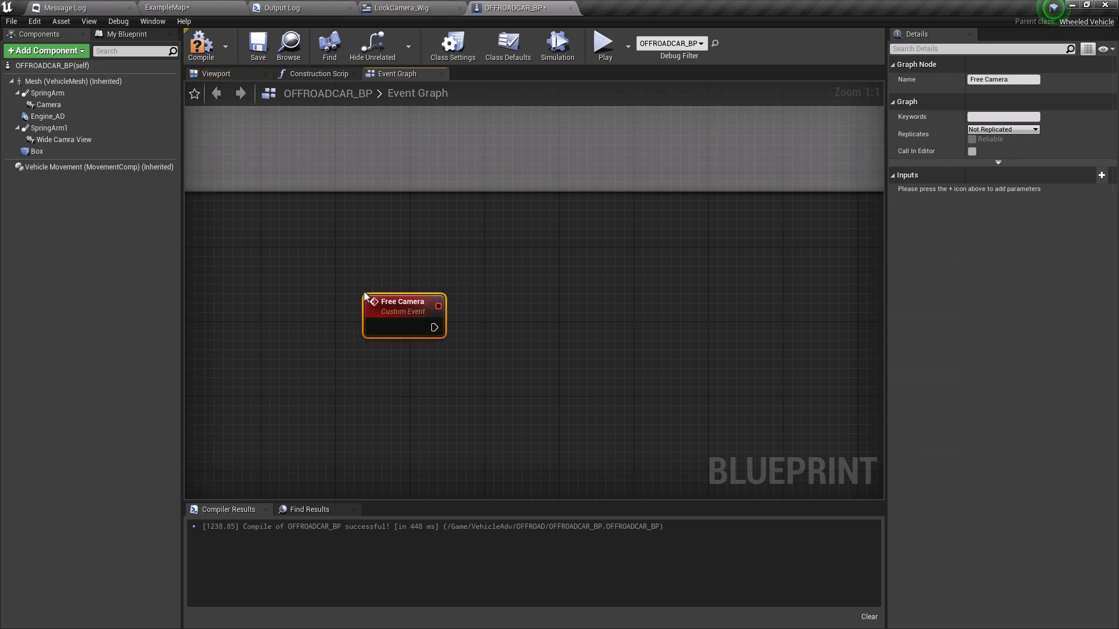
{"action": "mouse_move", "coordinate": [50, 137]}
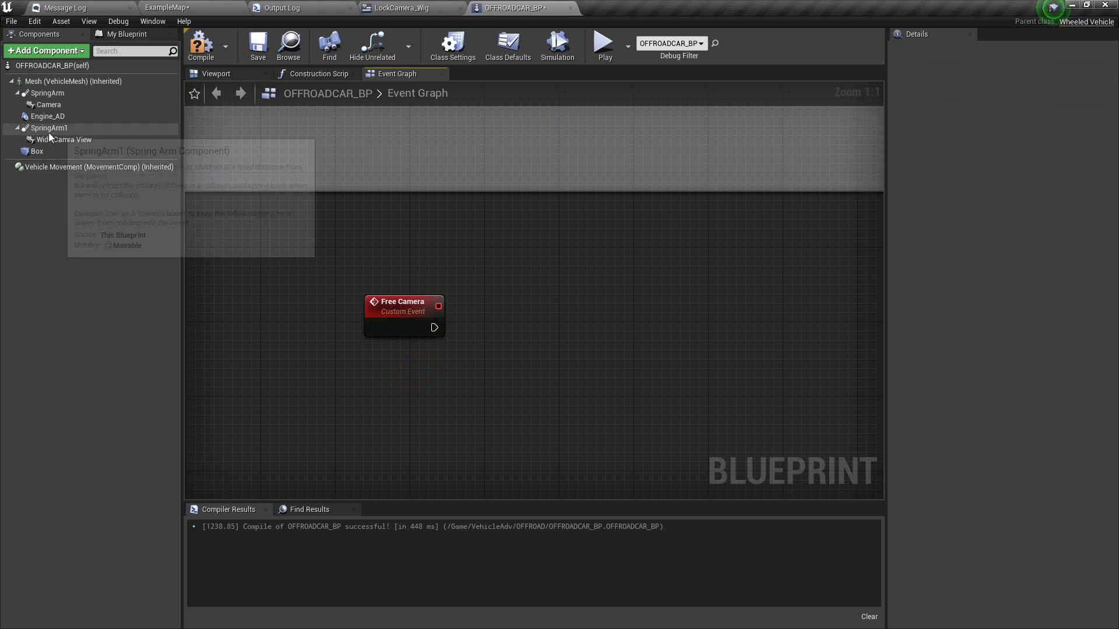
{"action": "left_click_drag", "start_coordinate": [49, 127], "coordinate": [457, 378]}
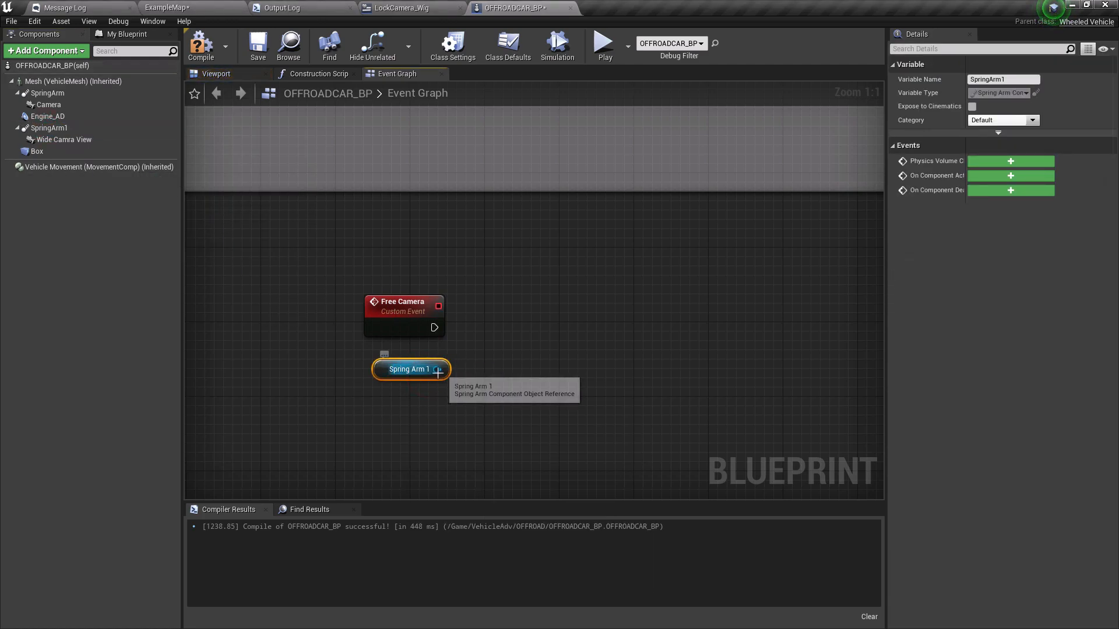
{"action": "left_click_drag", "start_coordinate": [436, 369], "coordinate": [500, 342]}
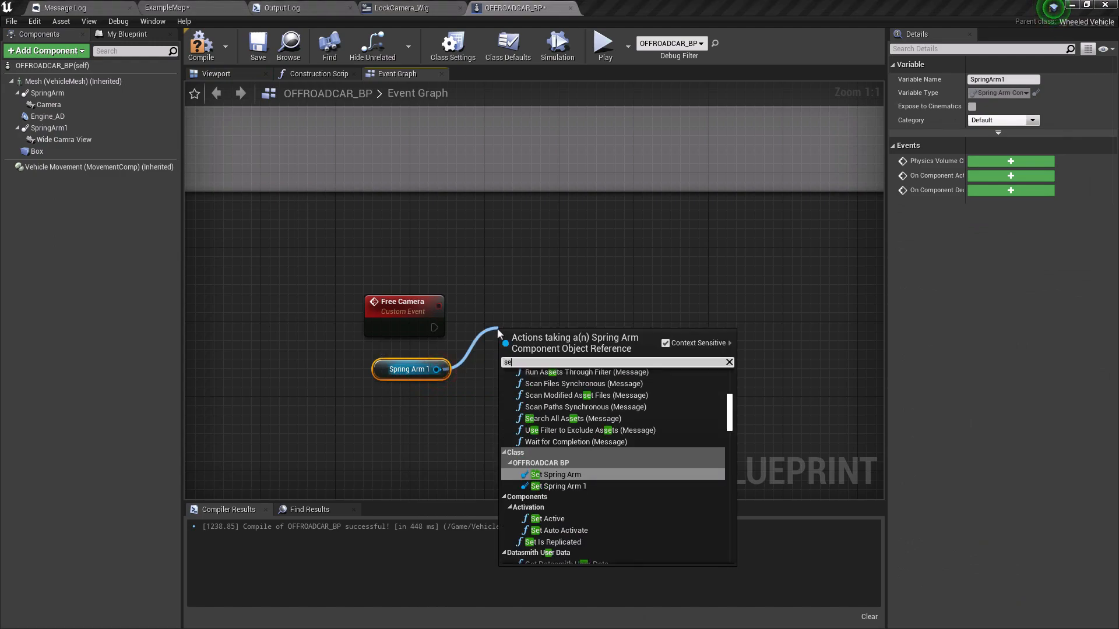
{"action": "left_click", "coordinate": [553, 474]}
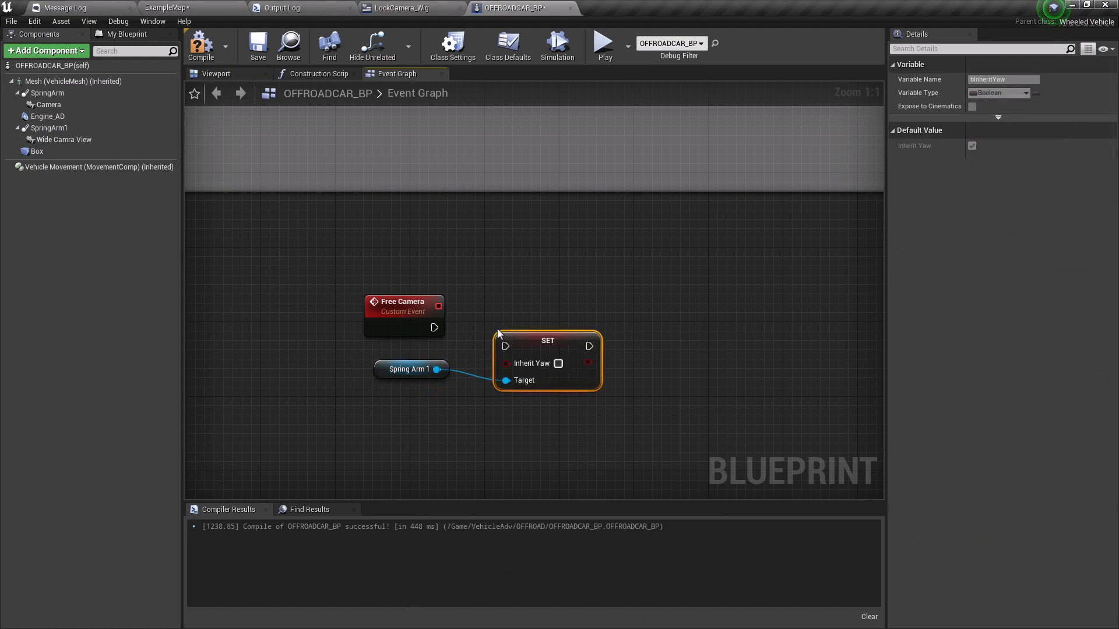
{"action": "left_click_drag", "start_coordinate": [547, 346], "coordinate": [537, 312]}
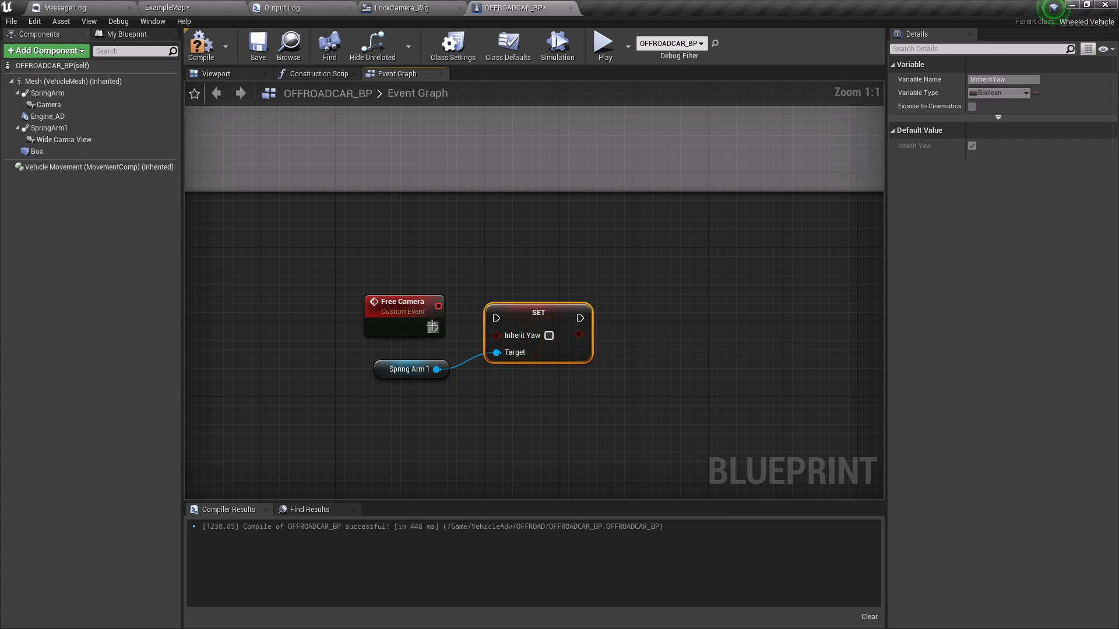
{"action": "left_click", "coordinate": [549, 345]}
{"action": "type", "text": "set"}
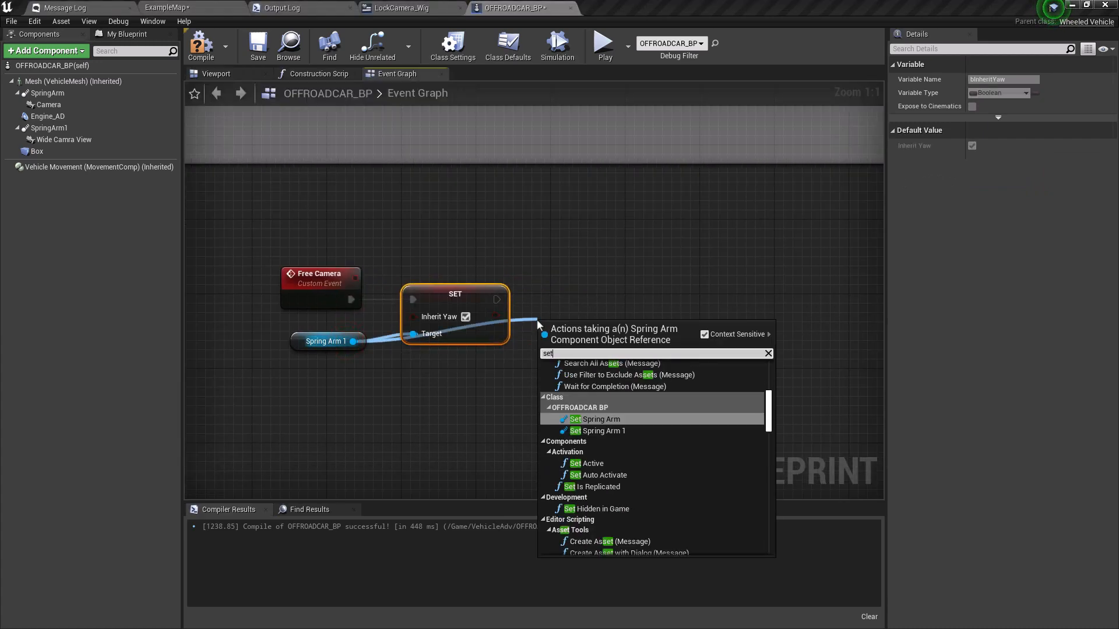
Chain Set Inherit Pitch and Set Use Pawn Control Rotation nodes, both enabled
{"action": "left_click", "coordinate": [598, 430]}
{"action": "type", "text": "set use pawn"}
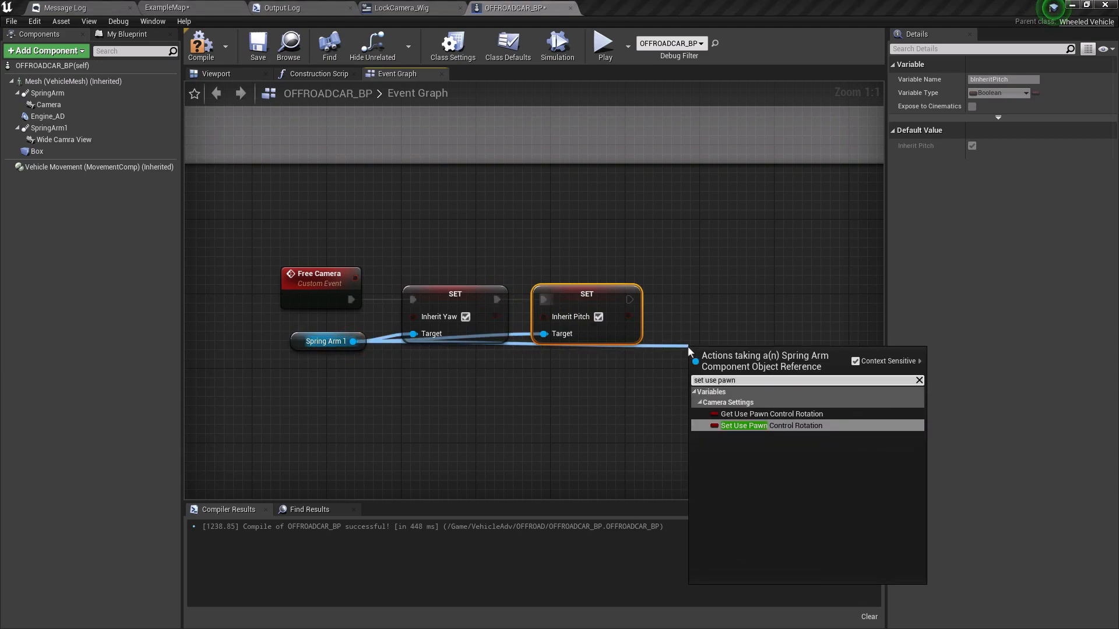
{"action": "left_click", "coordinate": [743, 426]}
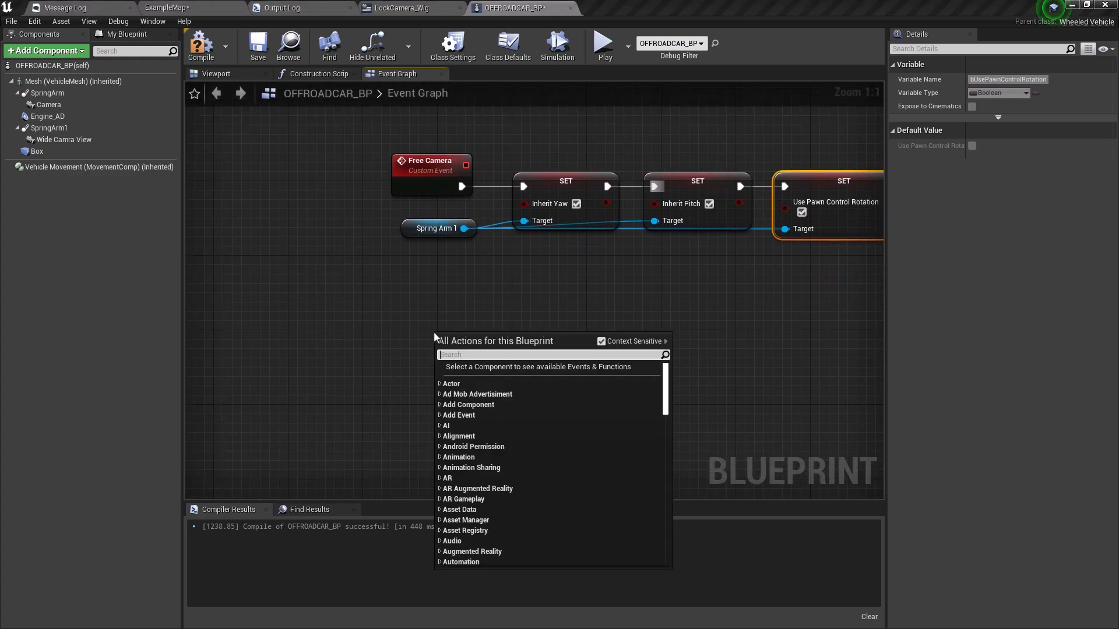
Add a Lock Camera event wired to copied setters with Inherit Pitch and Pawn Control Rotation off
{"action": "type", "text": "add"}
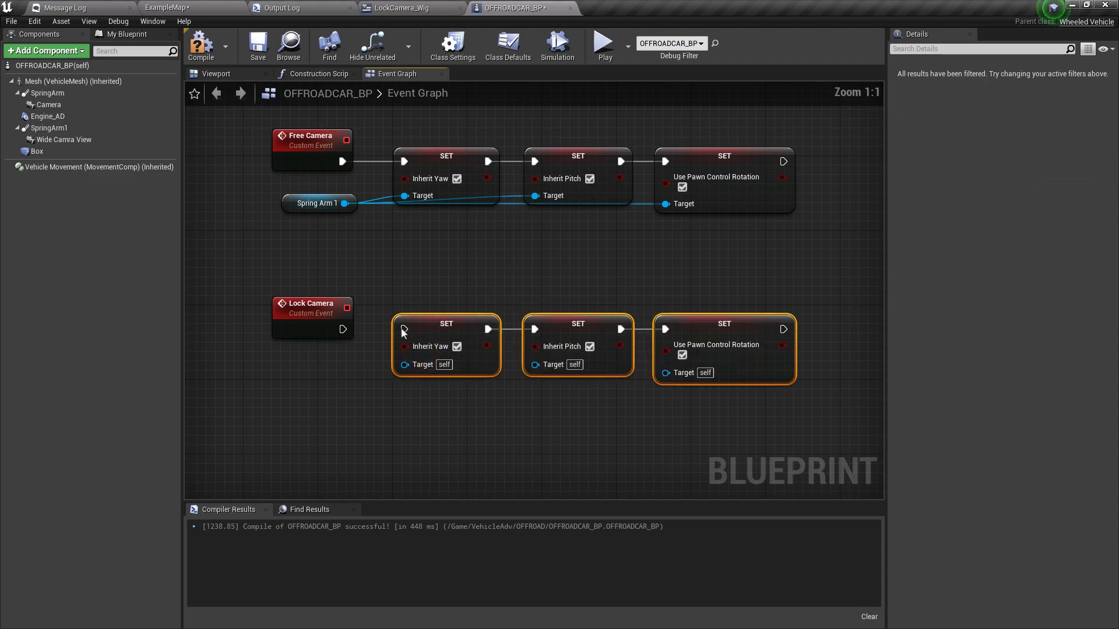
{"action": "left_click", "coordinate": [318, 203]}
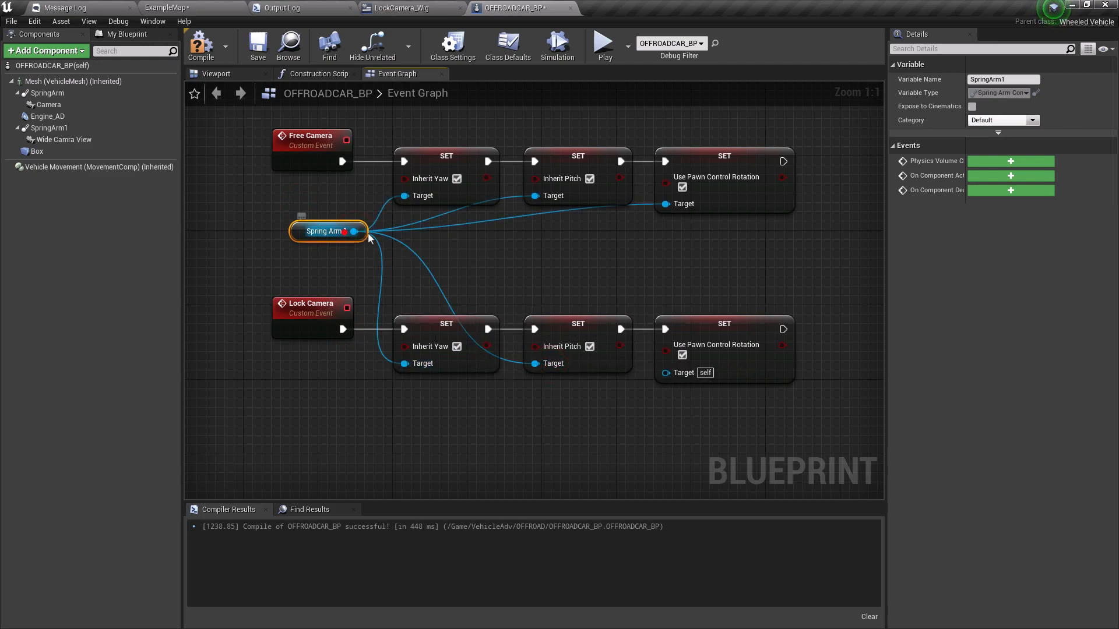
{"action": "mouse_move", "coordinate": [589, 346]}
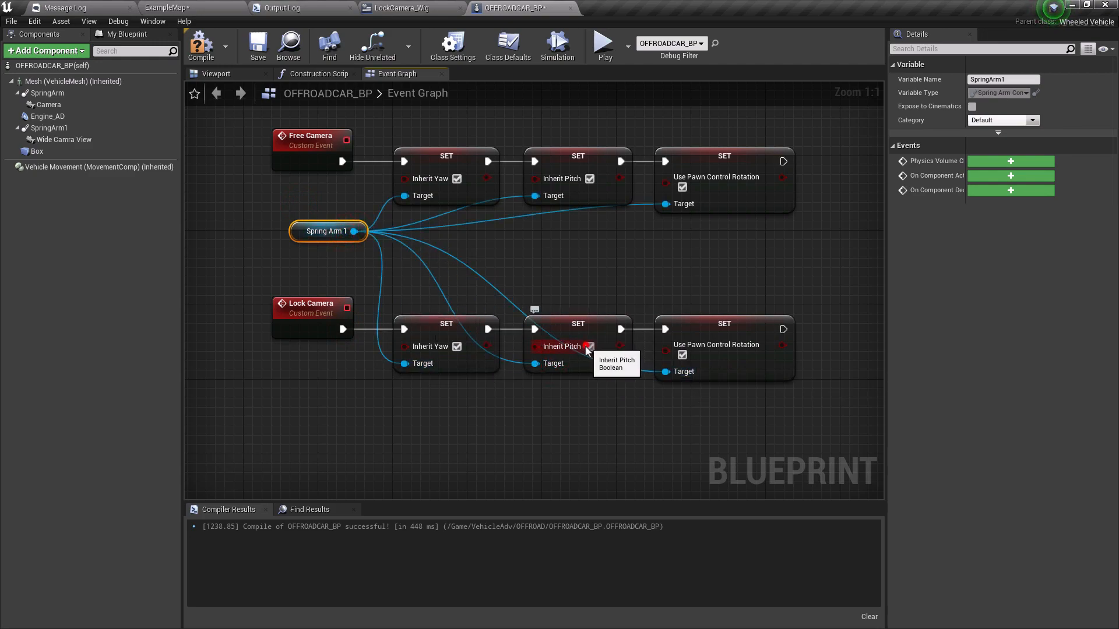
{"action": "left_click", "coordinate": [589, 346]}
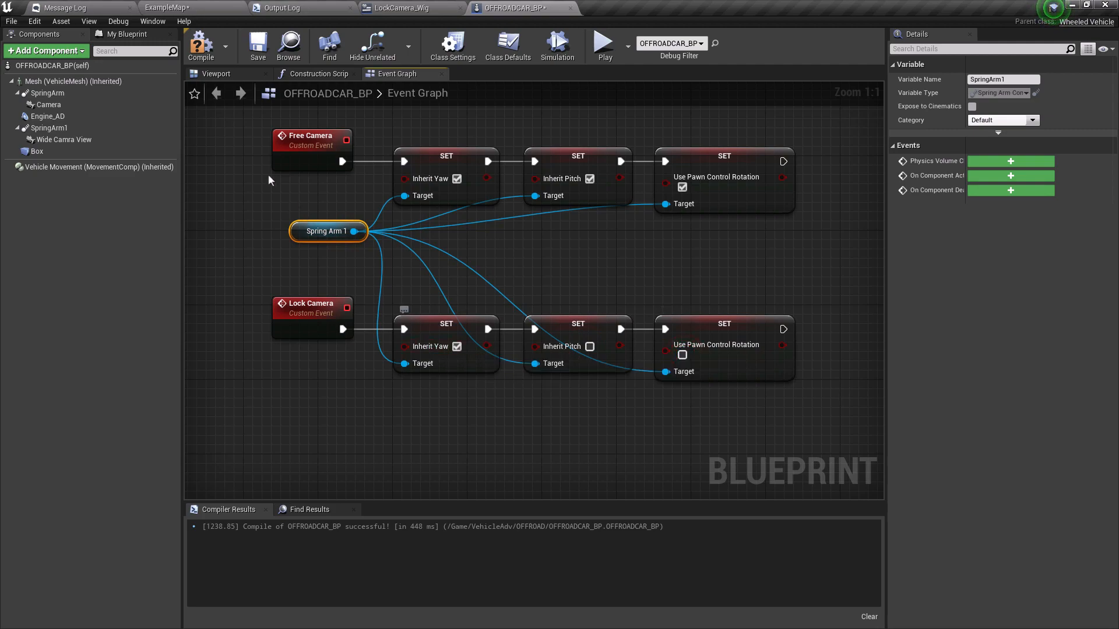
{"action": "left_click", "coordinate": [399, 7]}
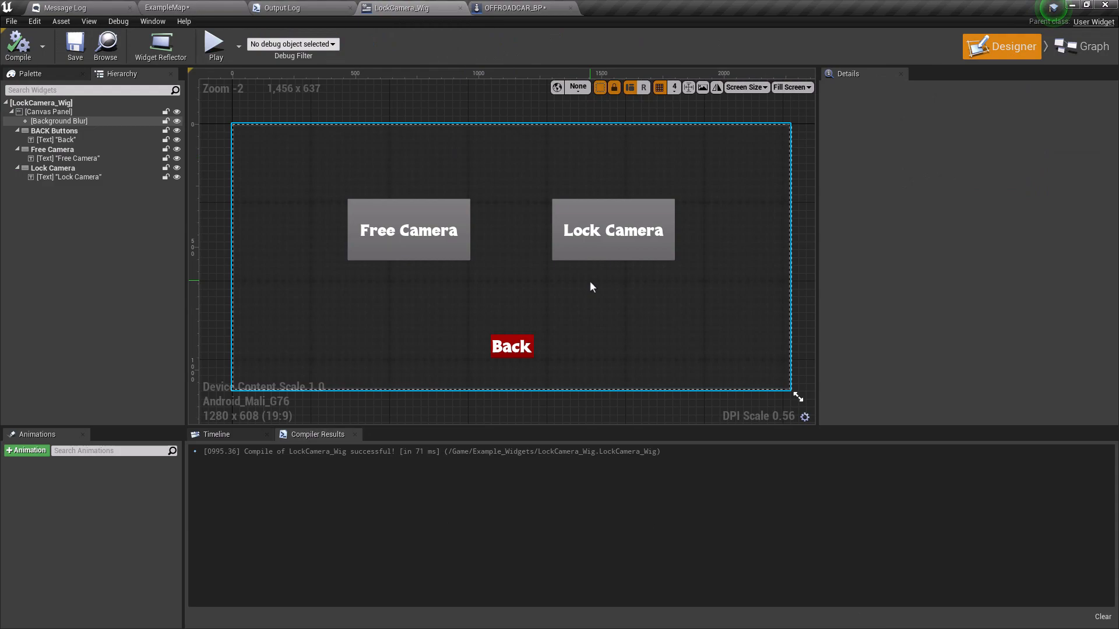
{"action": "mouse_move", "coordinate": [606, 289]}
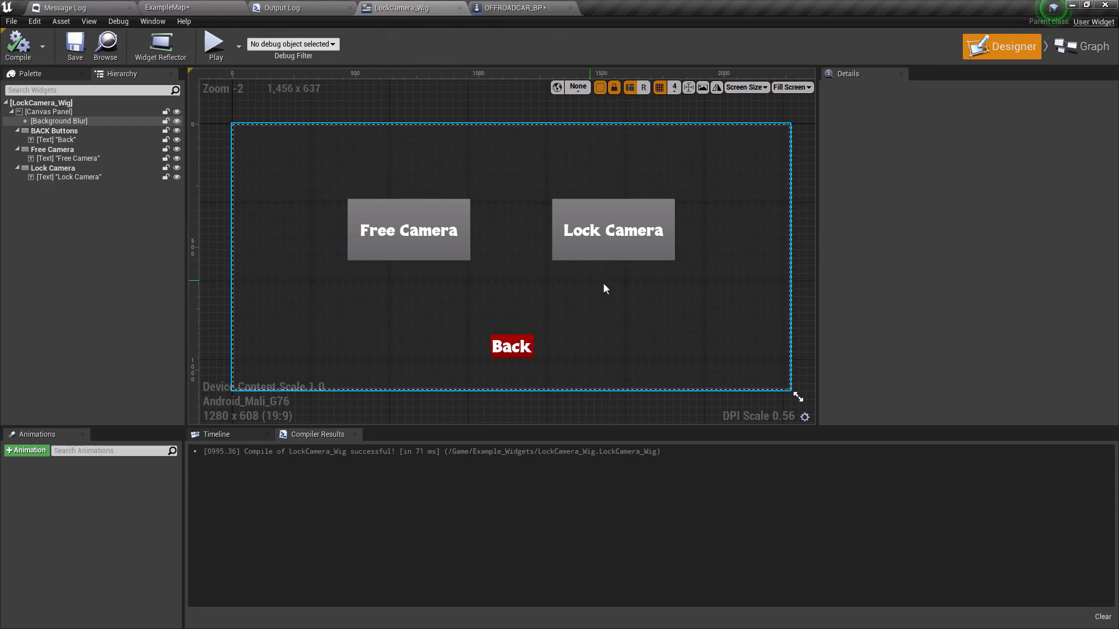
Make Event Construct call Set Game Paused with Paused checked
{"action": "left_click", "coordinate": [1088, 46]}
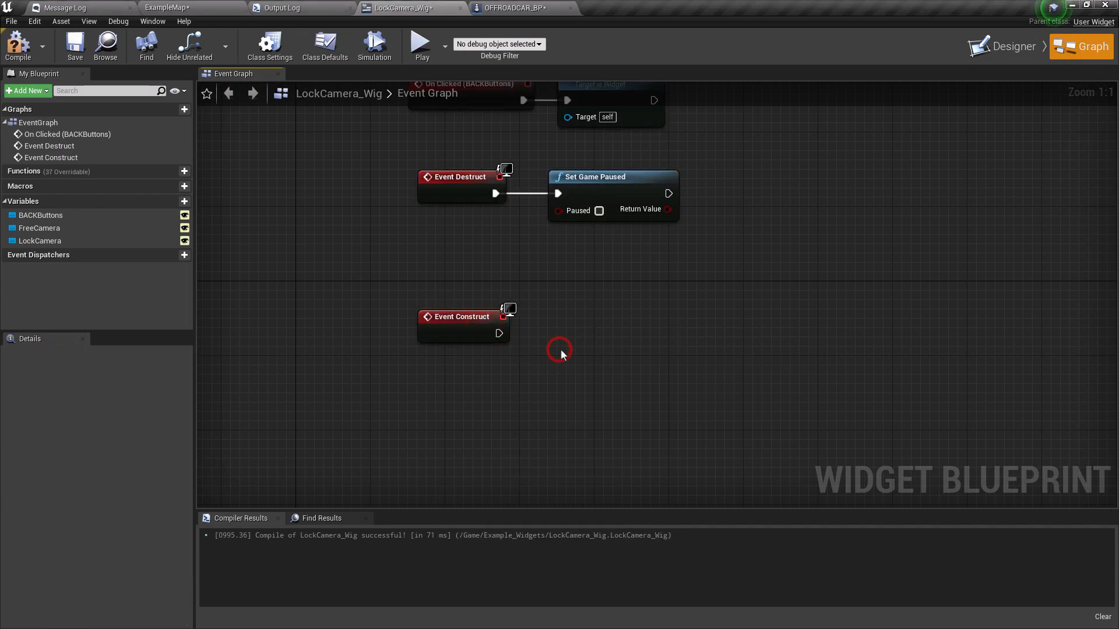
{"action": "left_click_drag", "start_coordinate": [506, 333], "coordinate": [537, 343]}
{"action": "type", "text": "set game pa"}
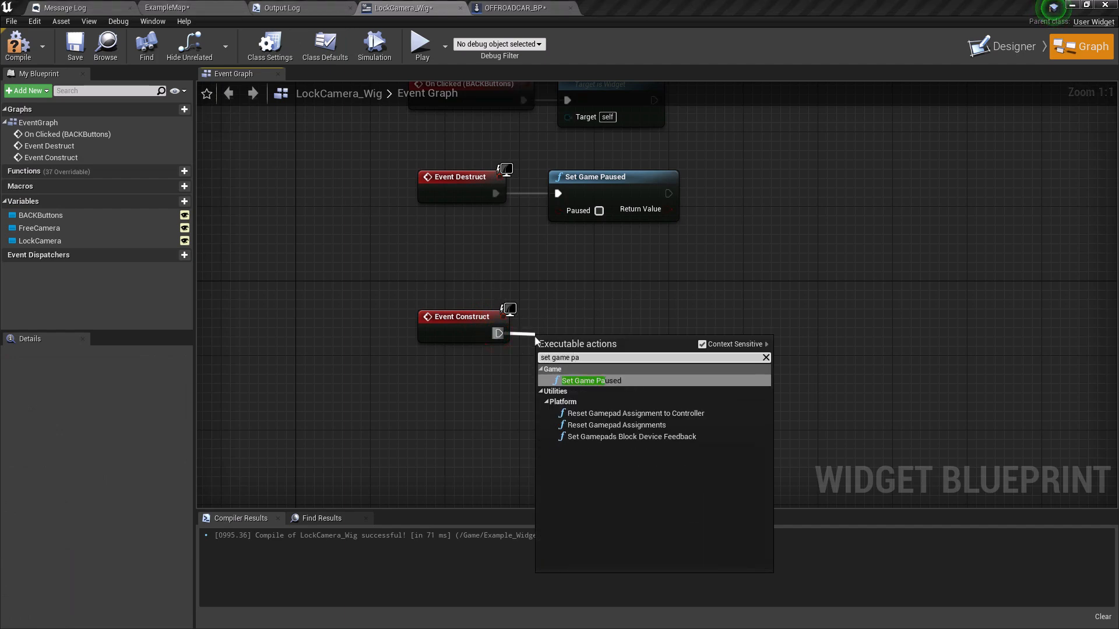
{"action": "left_click", "coordinate": [582, 381]}
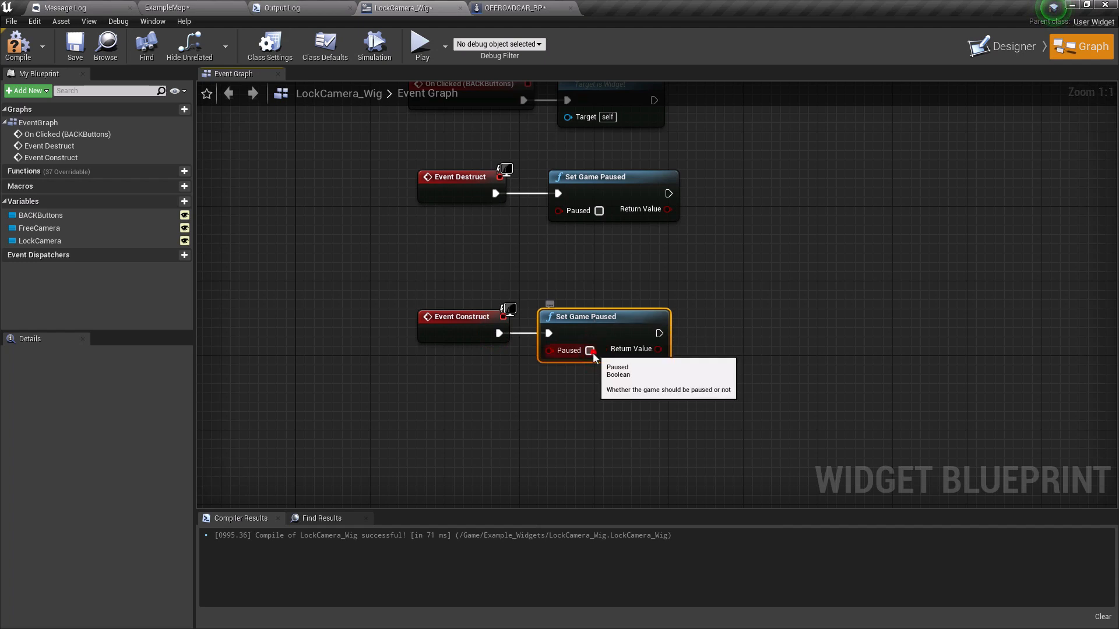
{"action": "left_click", "coordinate": [590, 350]}
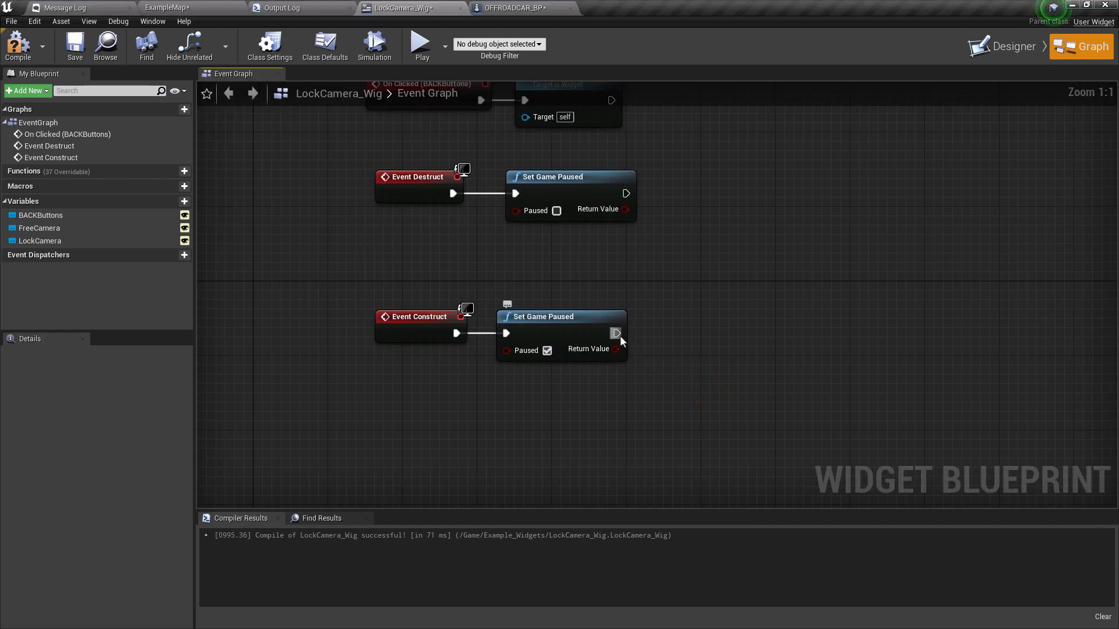
Cast Get Player Pawn to OFFROADCAR_BP and store the result in a variable
{"action": "left_click_drag", "start_coordinate": [615, 334], "coordinate": [667, 339]}
{"action": "type", "text": "cast t"}
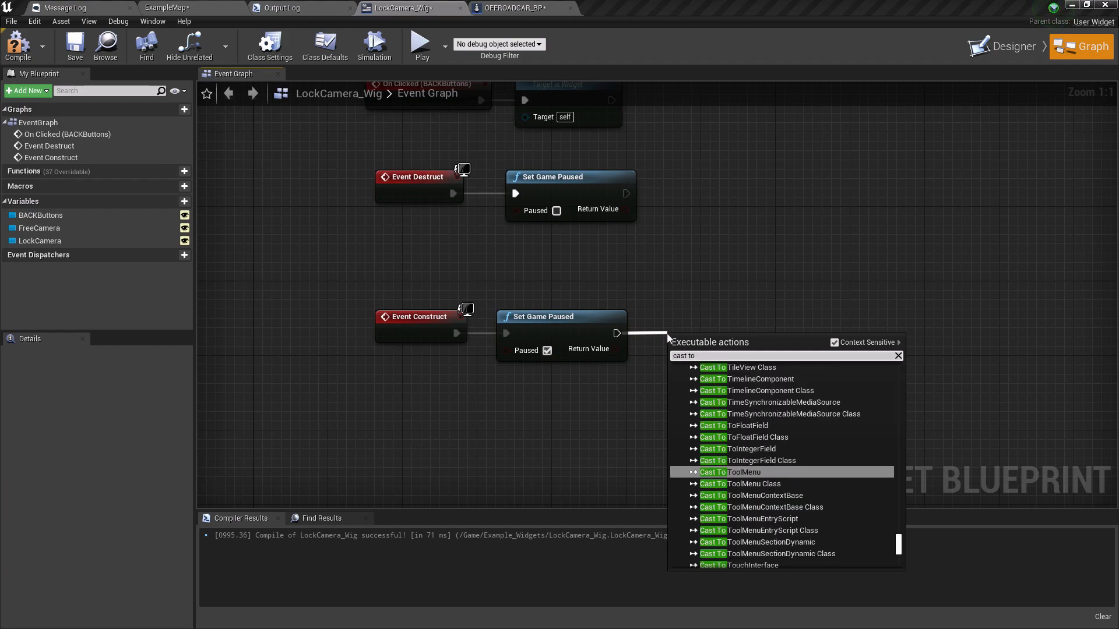
{"action": "type", "text": "offr"}
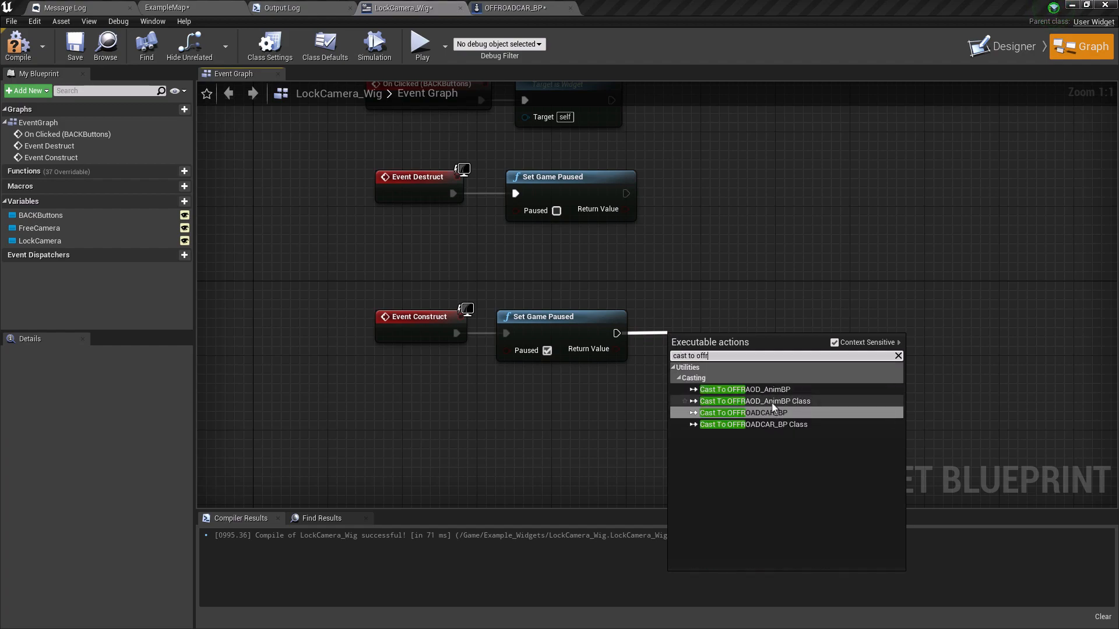
{"action": "left_click", "coordinate": [743, 413]}
{"action": "type", "text": "get p"}
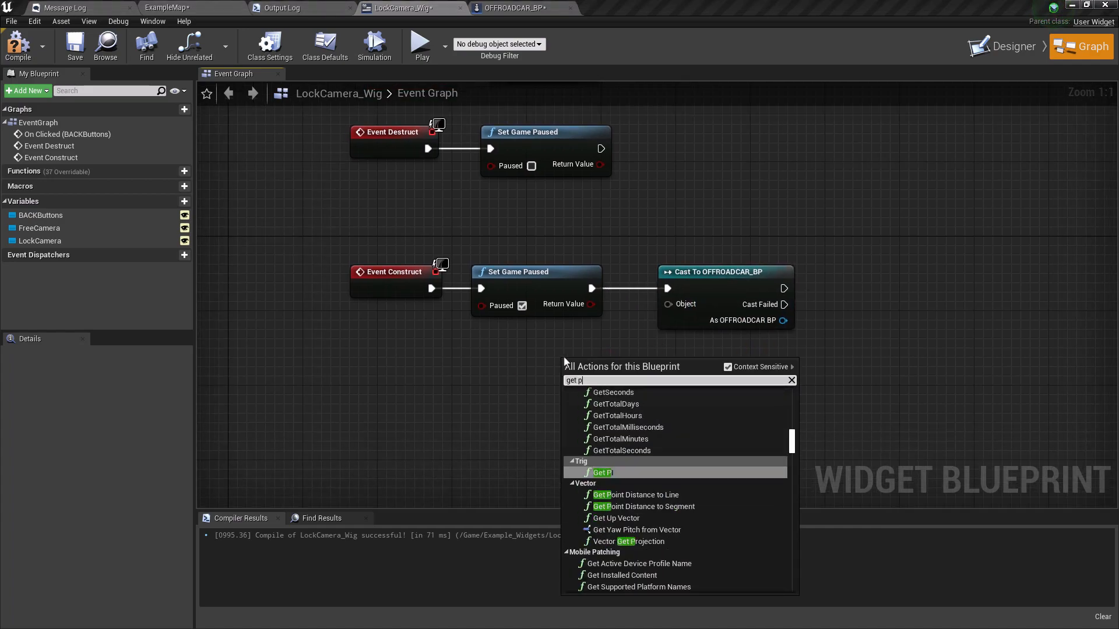
{"action": "left_click", "coordinate": [602, 473]}
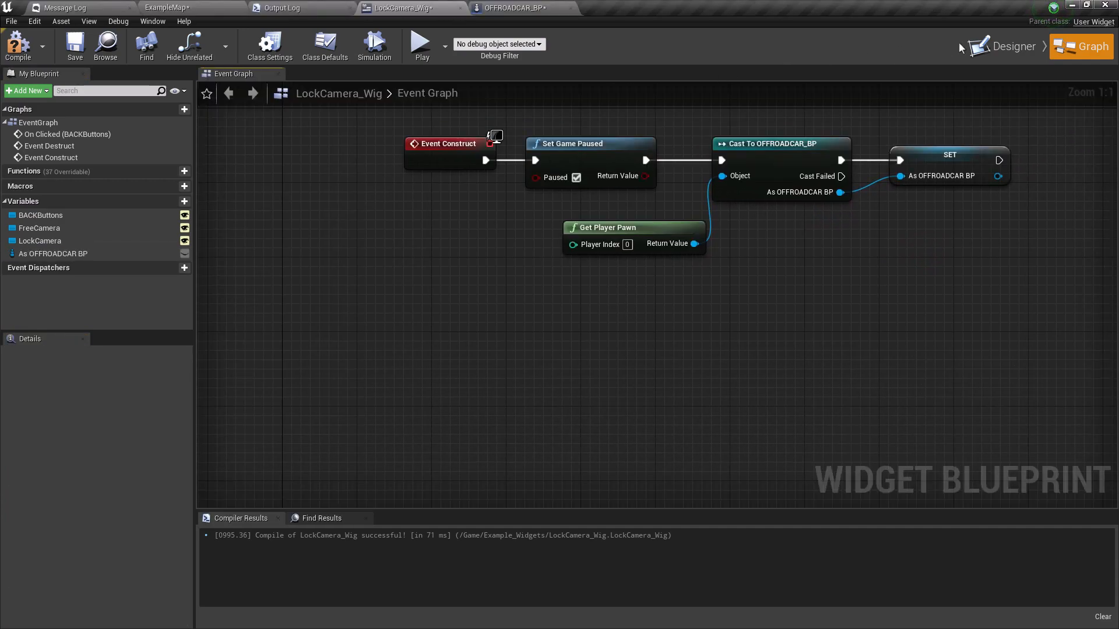
{"action": "left_click", "coordinate": [1003, 46]}
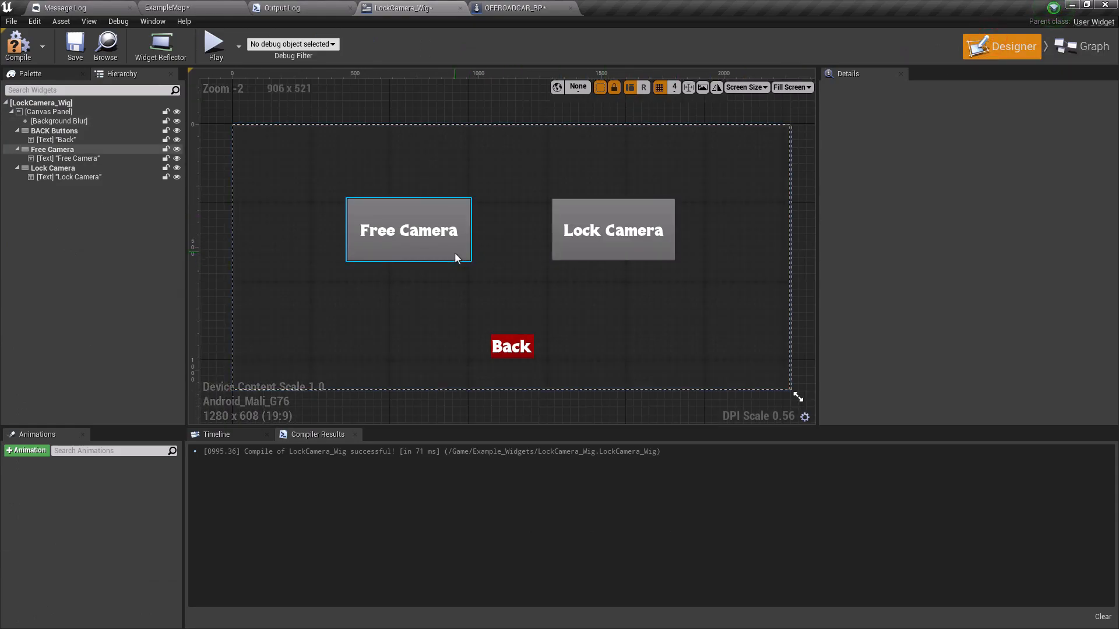
Add On Clicked events for the Free Camera and Lock Camera buttons plus a vehicle reference
{"action": "left_click", "coordinate": [409, 230]}
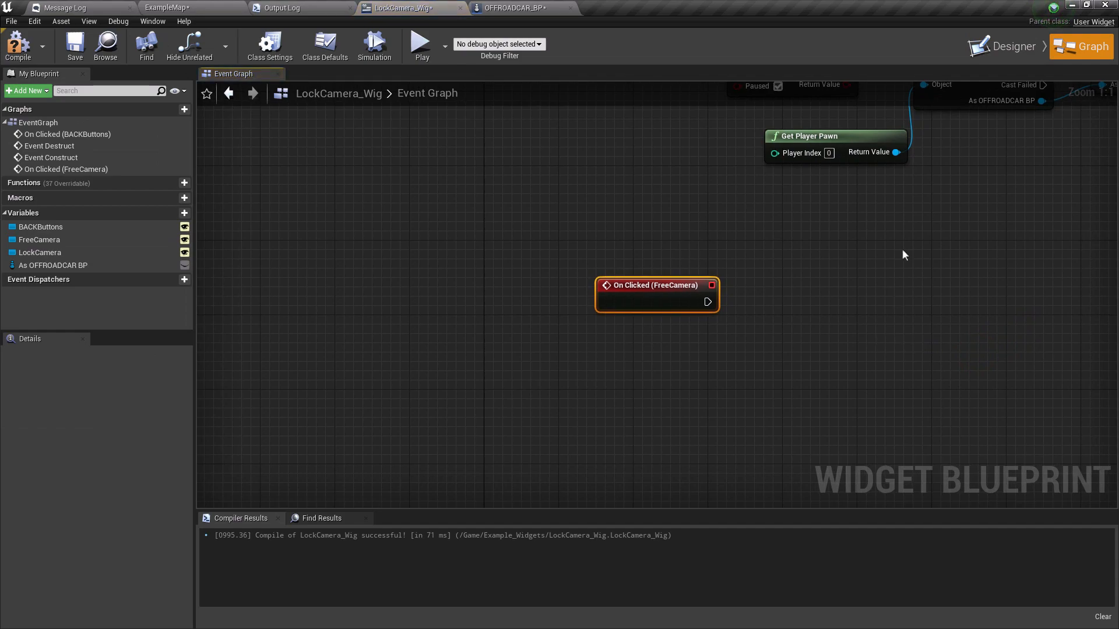
{"action": "left_click", "coordinate": [1011, 46]}
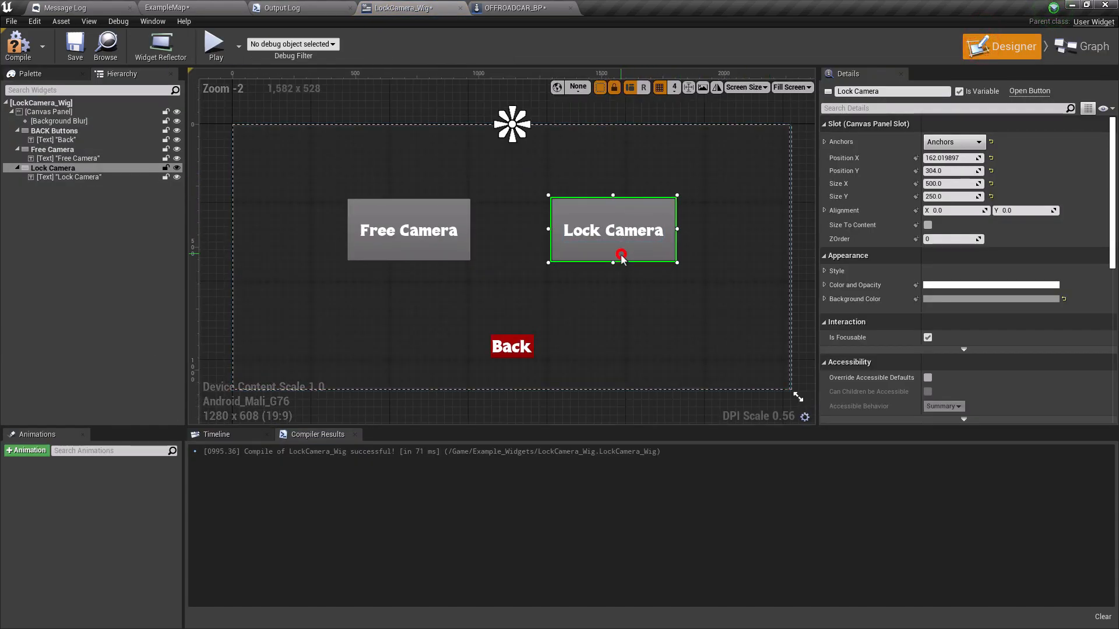
{"action": "scroll", "scroll_direction": "down", "scroll_amount": 3}
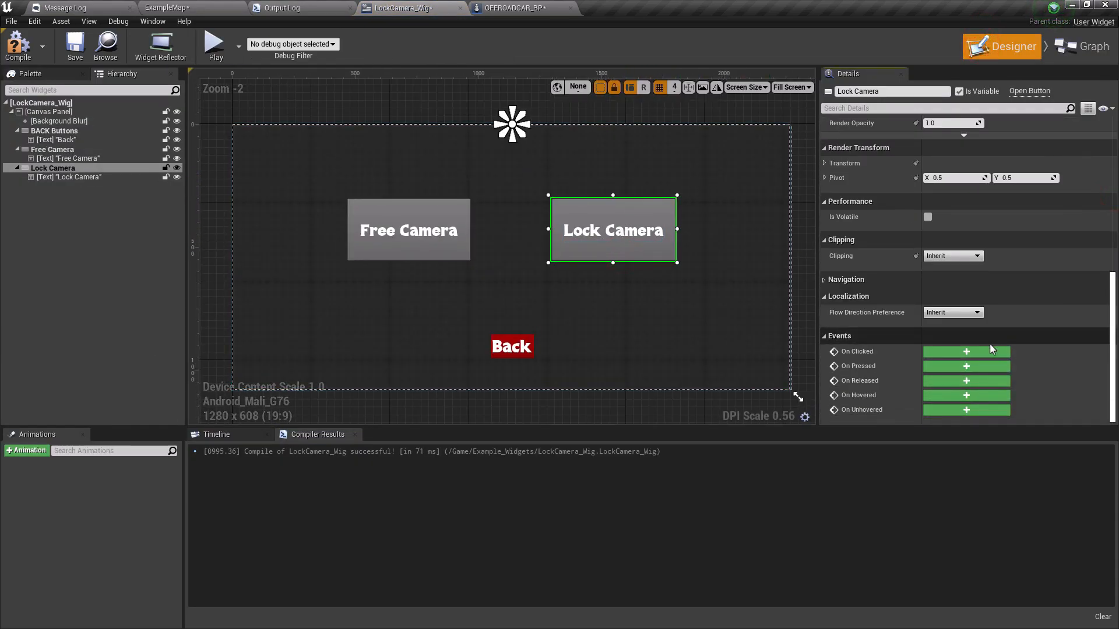
{"action": "left_click", "coordinate": [1081, 46]}
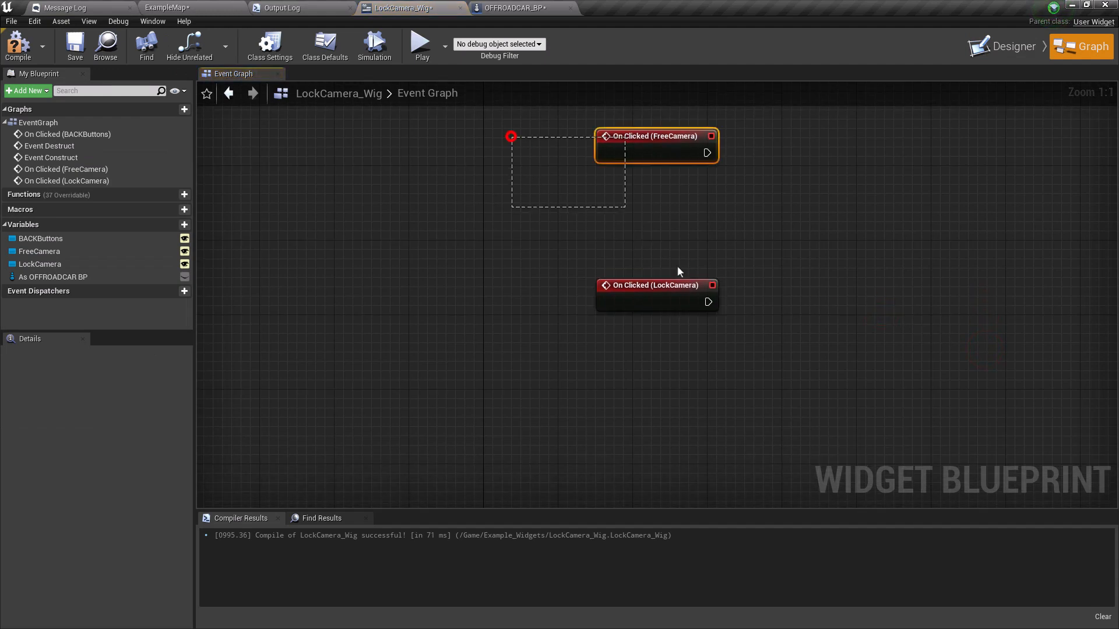
{"action": "scroll", "scroll_direction": "down", "scroll_amount": 3}
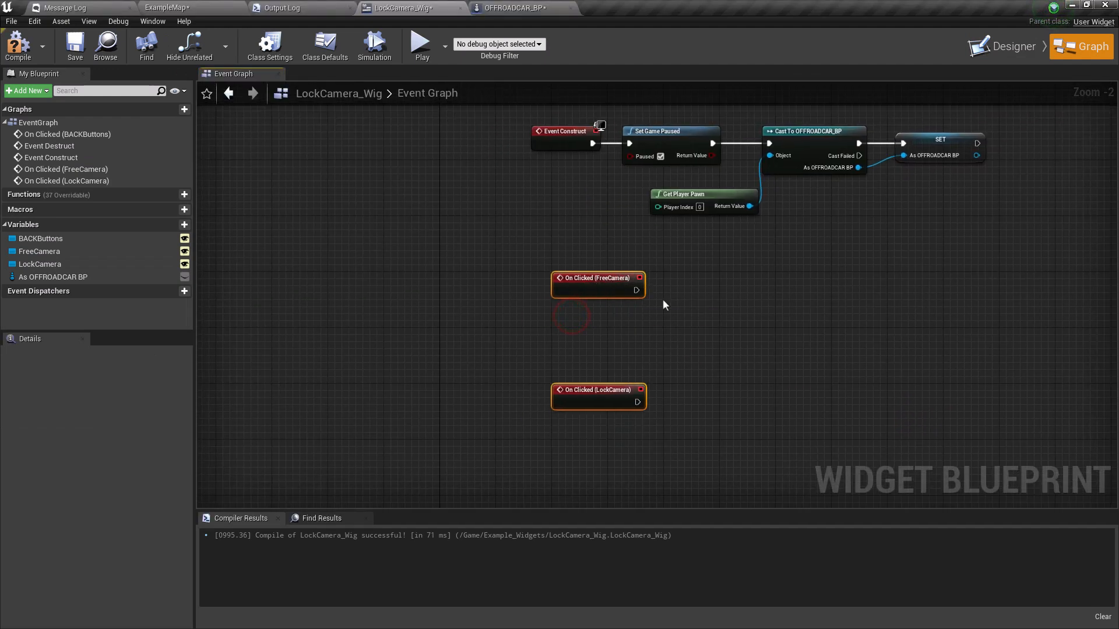
{"action": "left_click", "coordinate": [53, 277]}
{"action": "type", "text": "free c"}
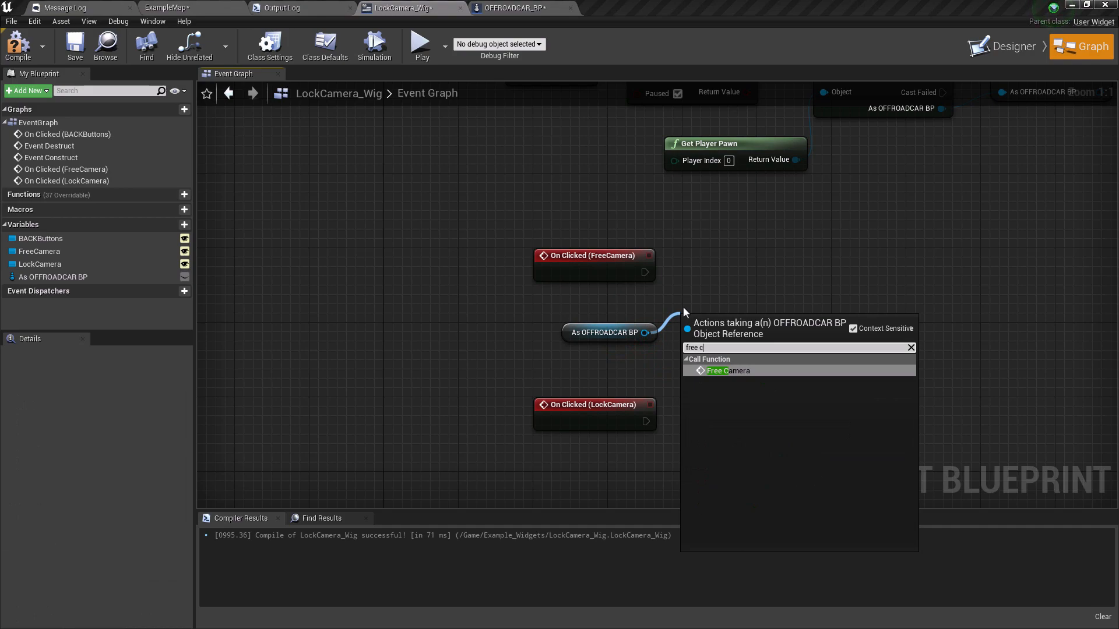
Wire the click events to Free Camera and Lock Camera calls on OFFROADCAR_BP and compile
{"action": "left_click", "coordinate": [727, 371]}
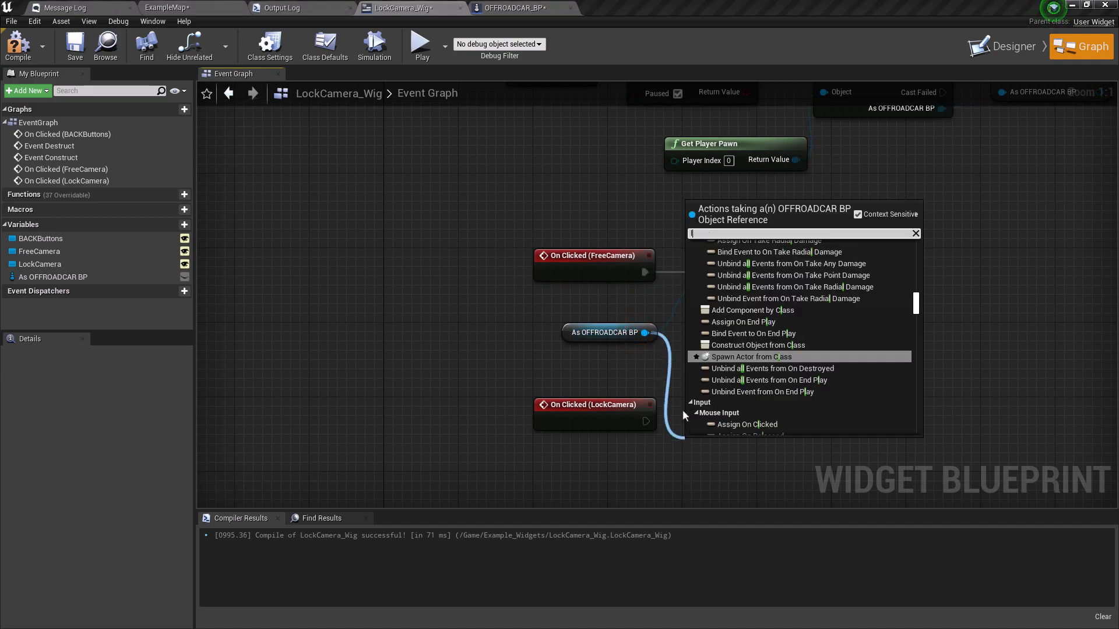
{"action": "type", "text": "lock"}
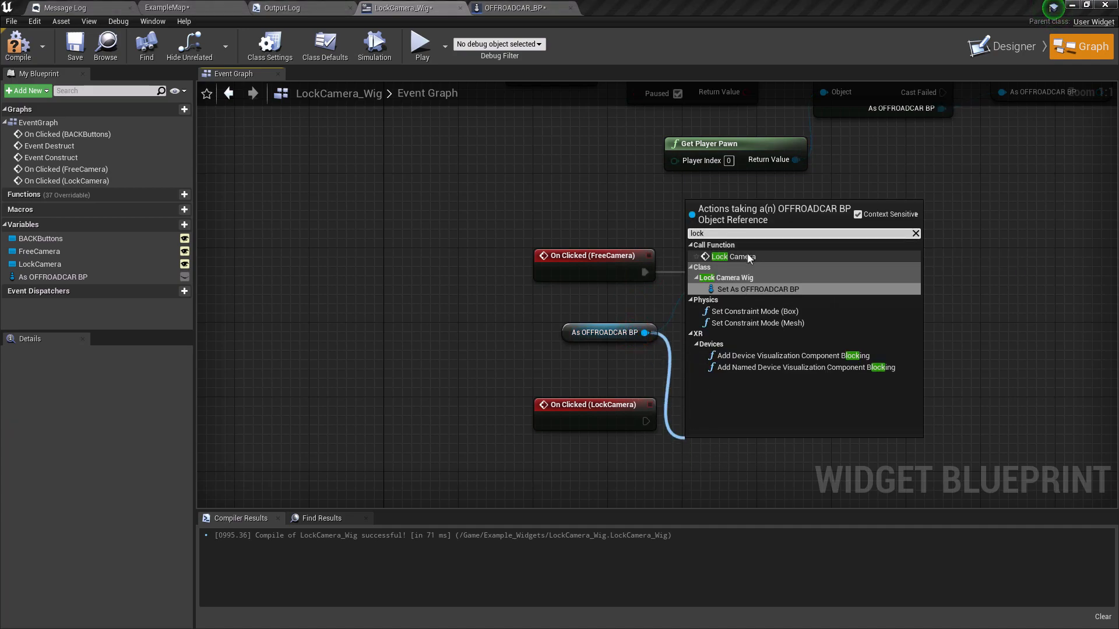
{"action": "left_click", "coordinate": [718, 257]}
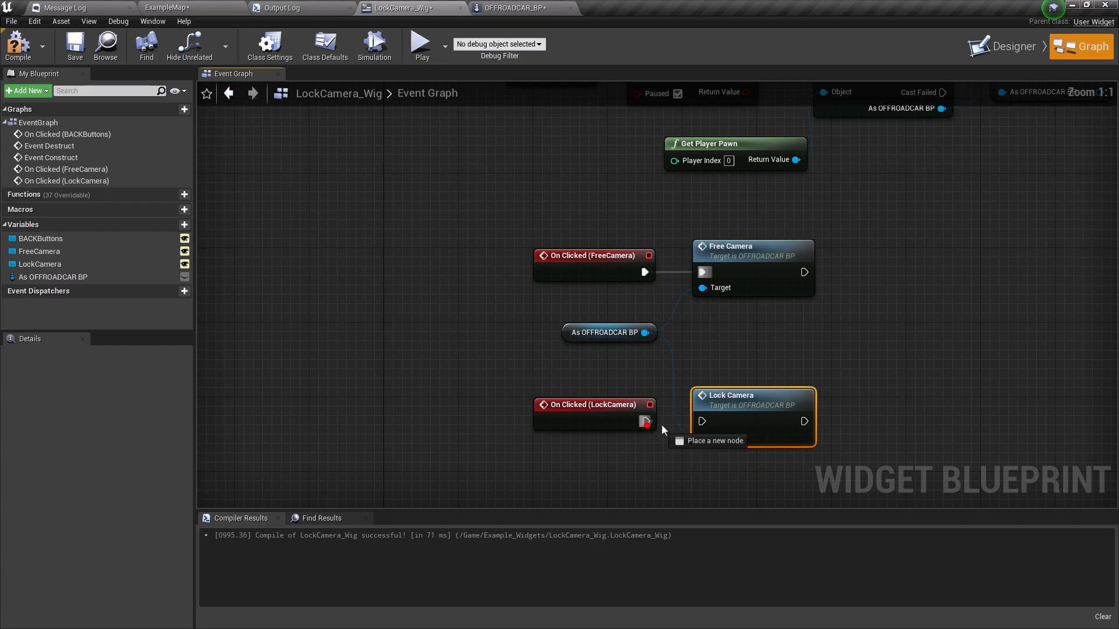
{"action": "left_click_drag", "start_coordinate": [639, 333], "coordinate": [703, 437]}
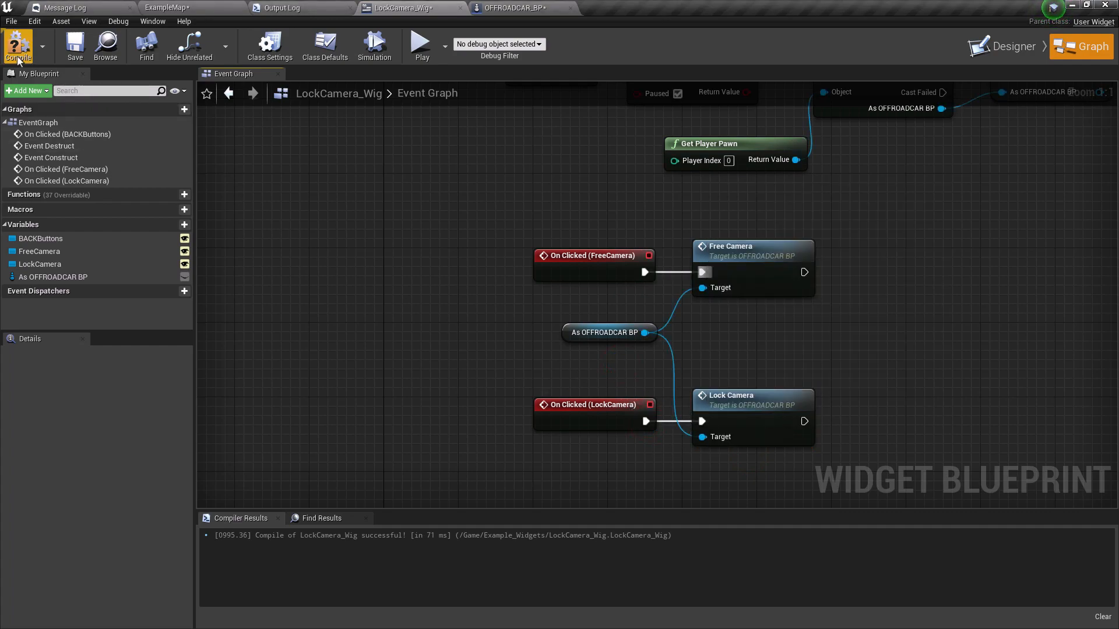
{"action": "left_click", "coordinate": [19, 46]}
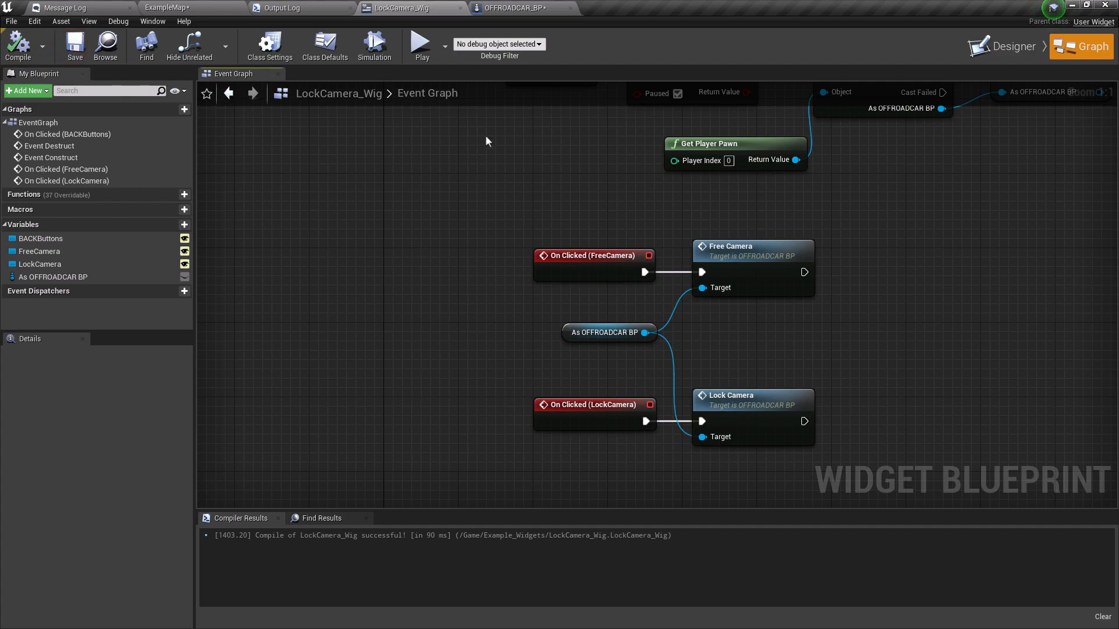
Play the ExampleMap and drive the car forward with the gas pedal
{"action": "left_click", "coordinate": [140, 8]}
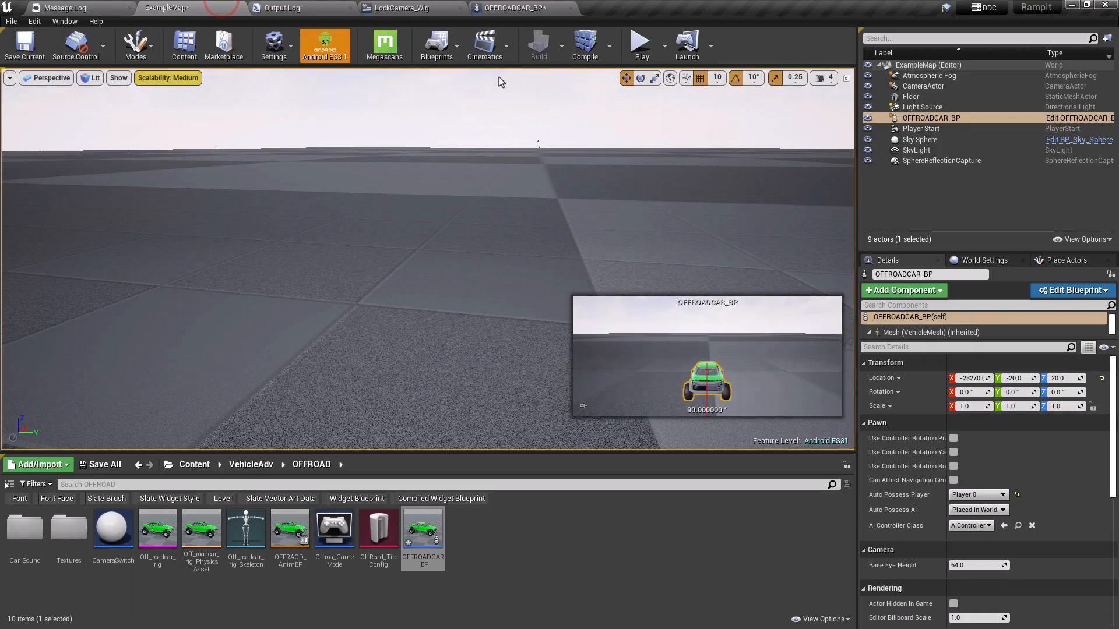
{"action": "left_click", "coordinate": [642, 44]}
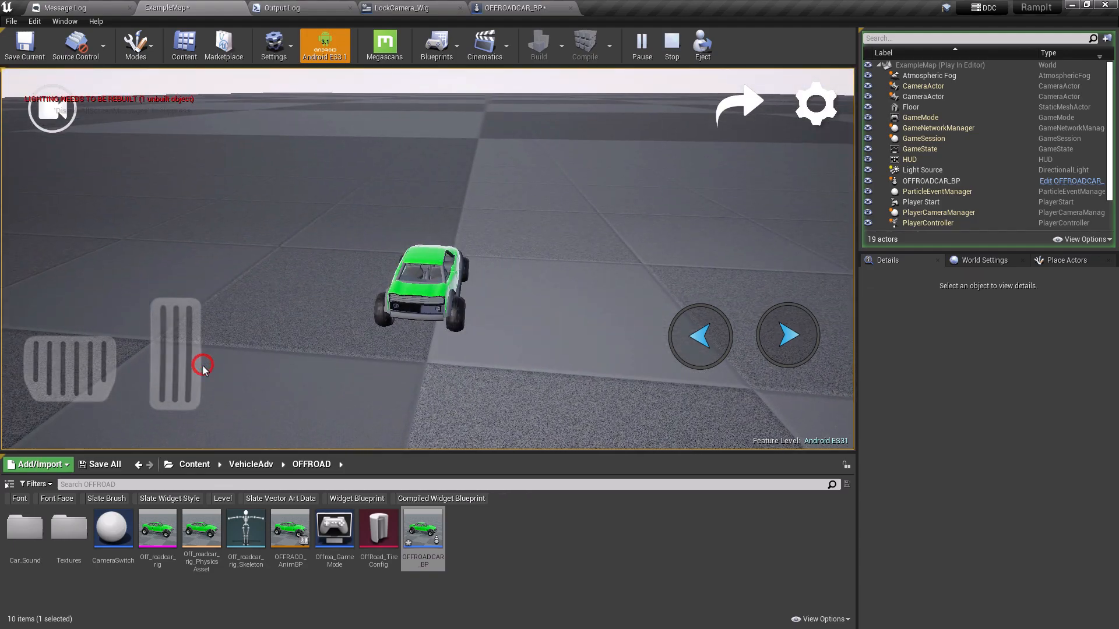
{"action": "left_click", "coordinate": [702, 336]}
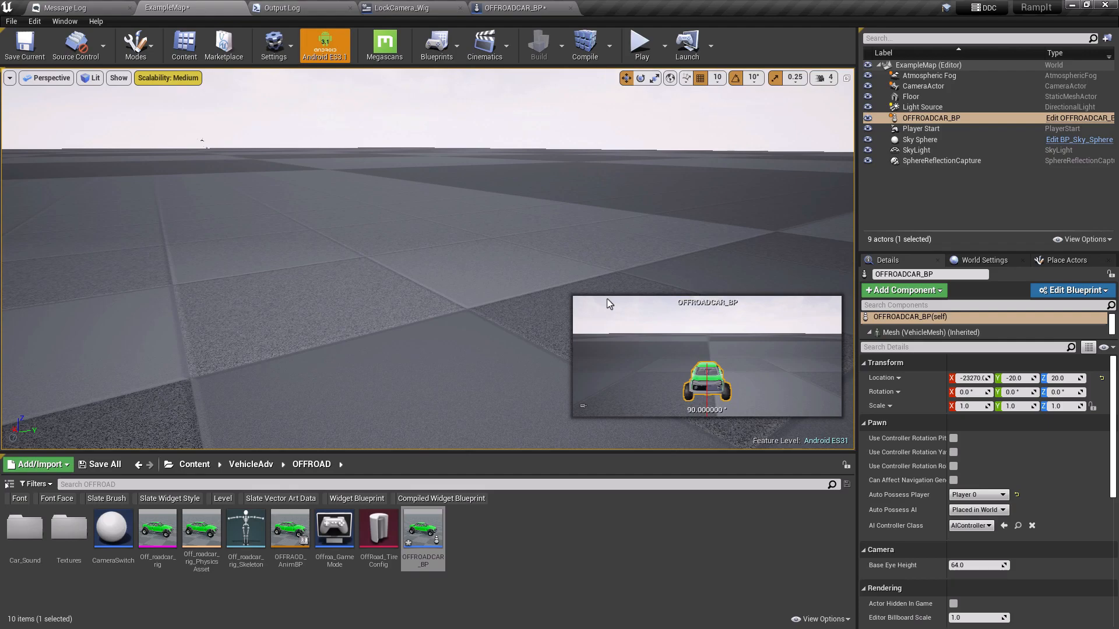
{"action": "mouse_move", "coordinate": [607, 298]}
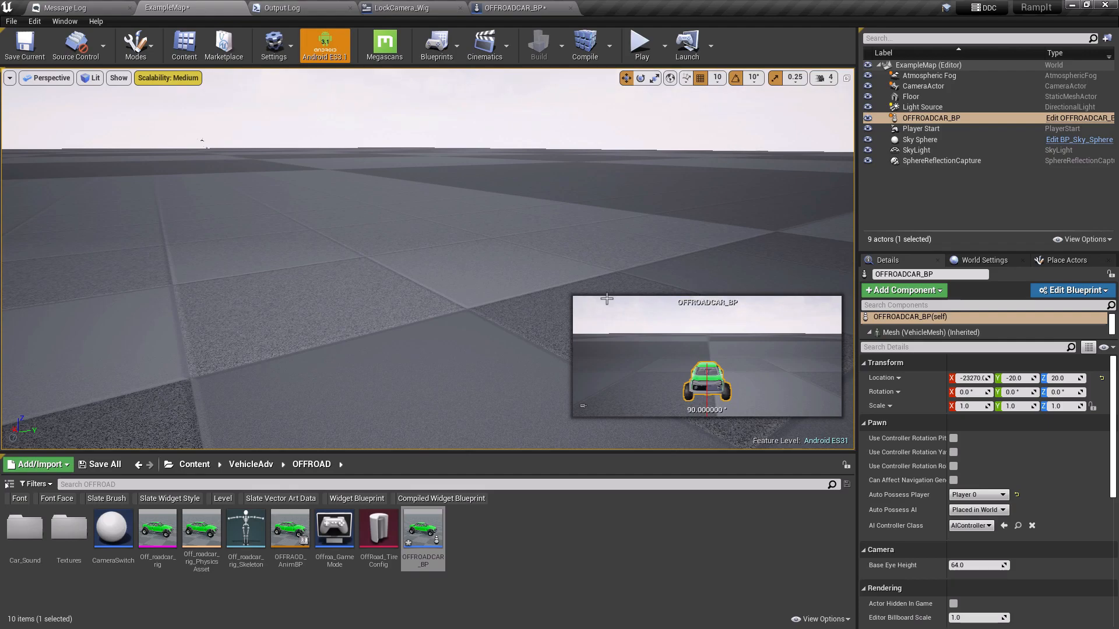